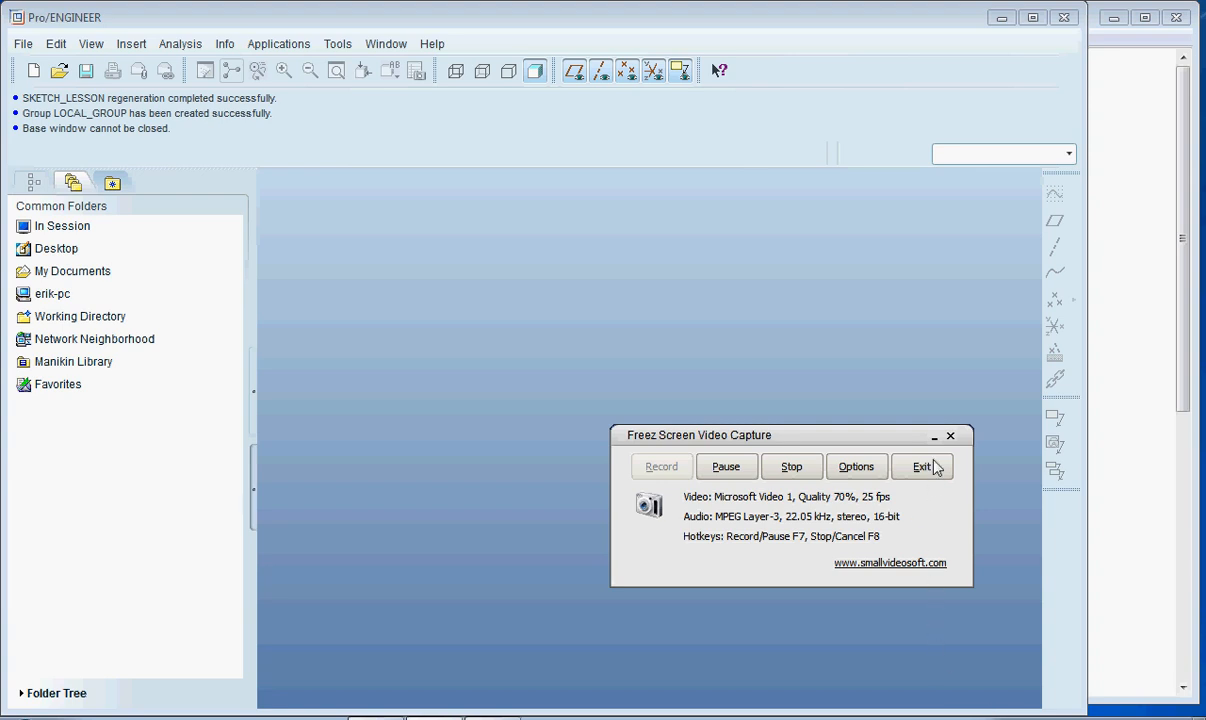
- Open sketch_lesson.prt from the Documents folder with its datum planes and two sketches
click(924, 466)
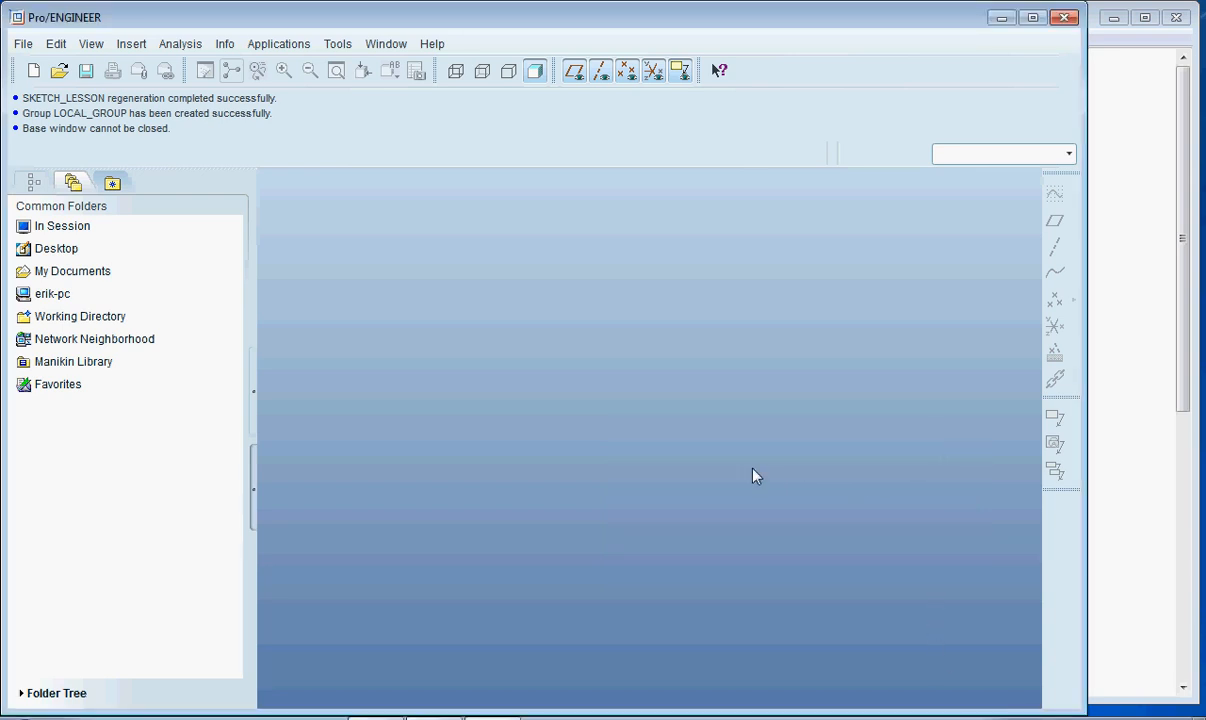
mouse_move(872, 112)
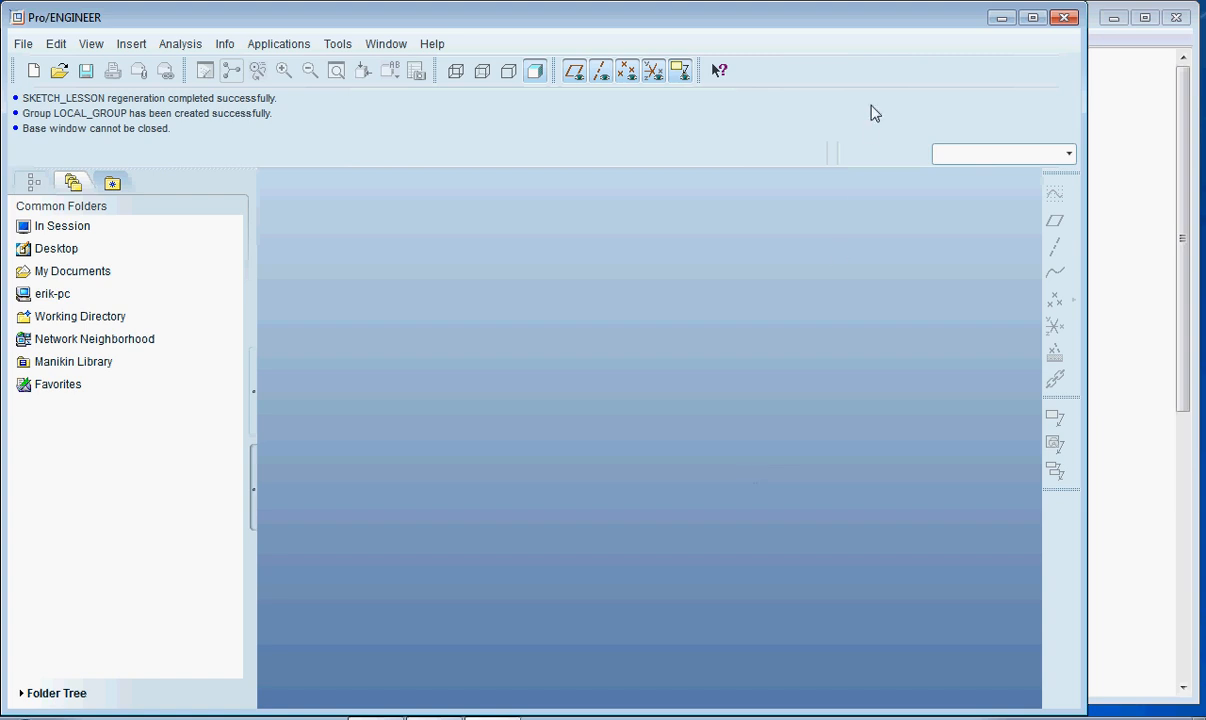
mouse_move(284, 140)
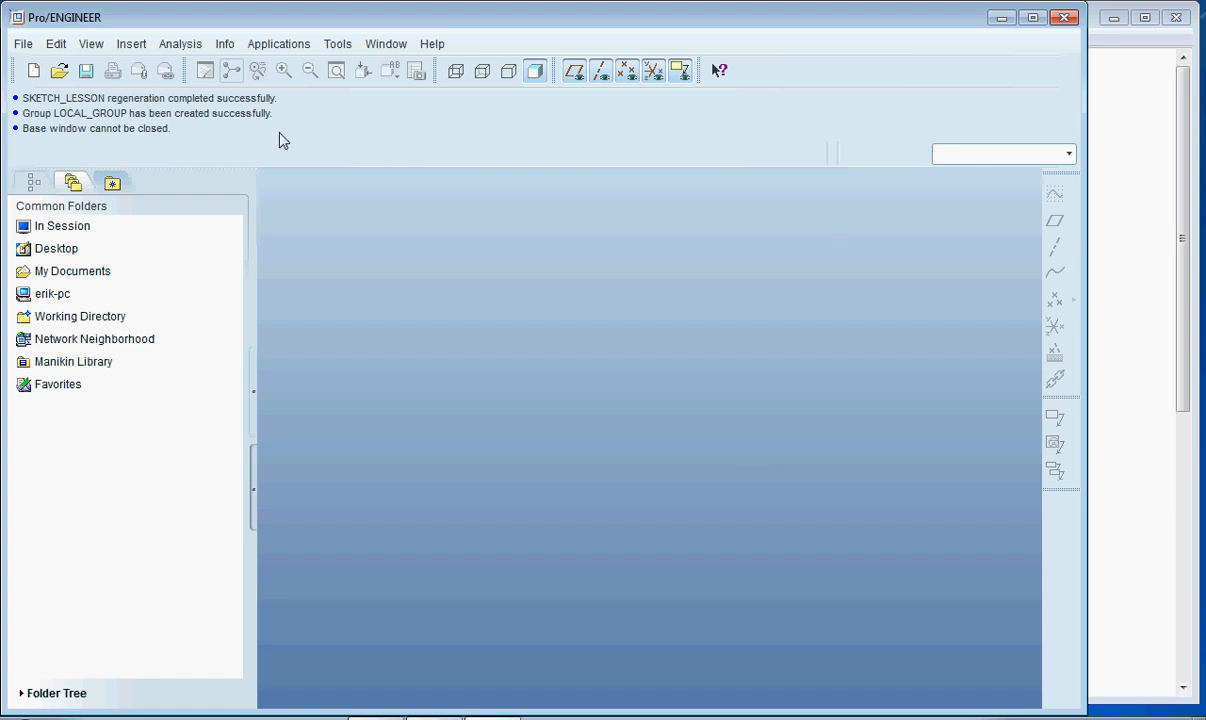
mouse_move(732, 140)
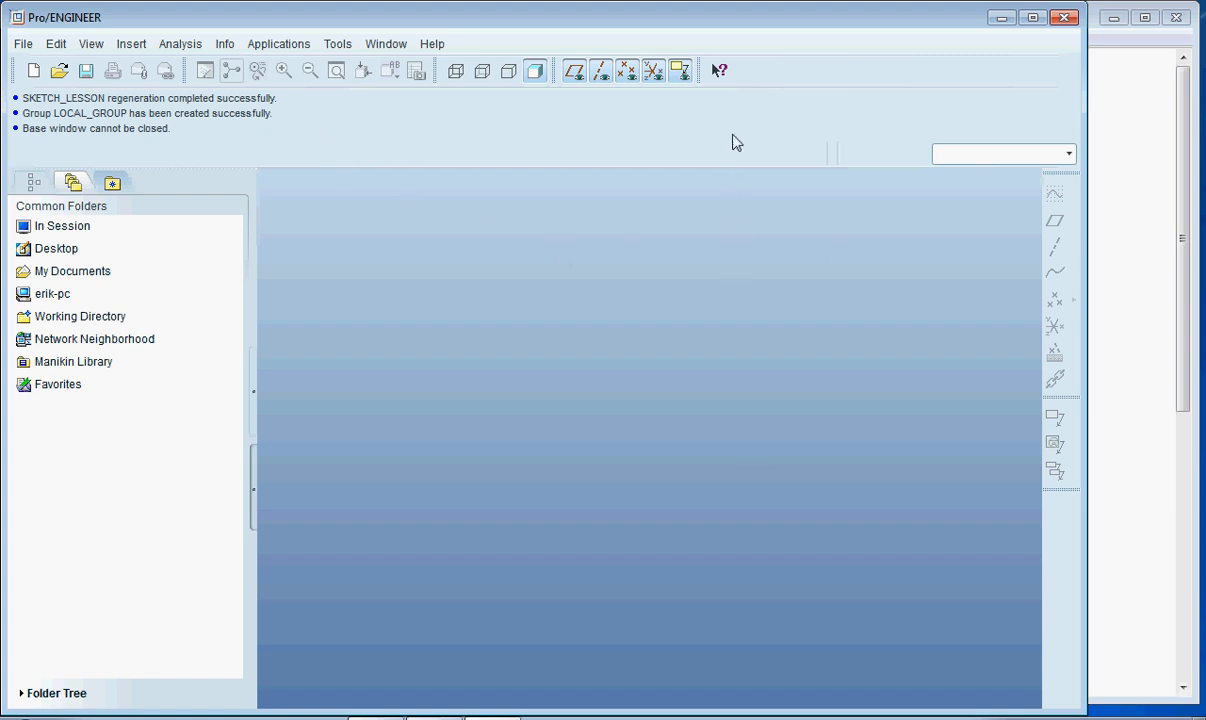
mouse_move(840, 378)
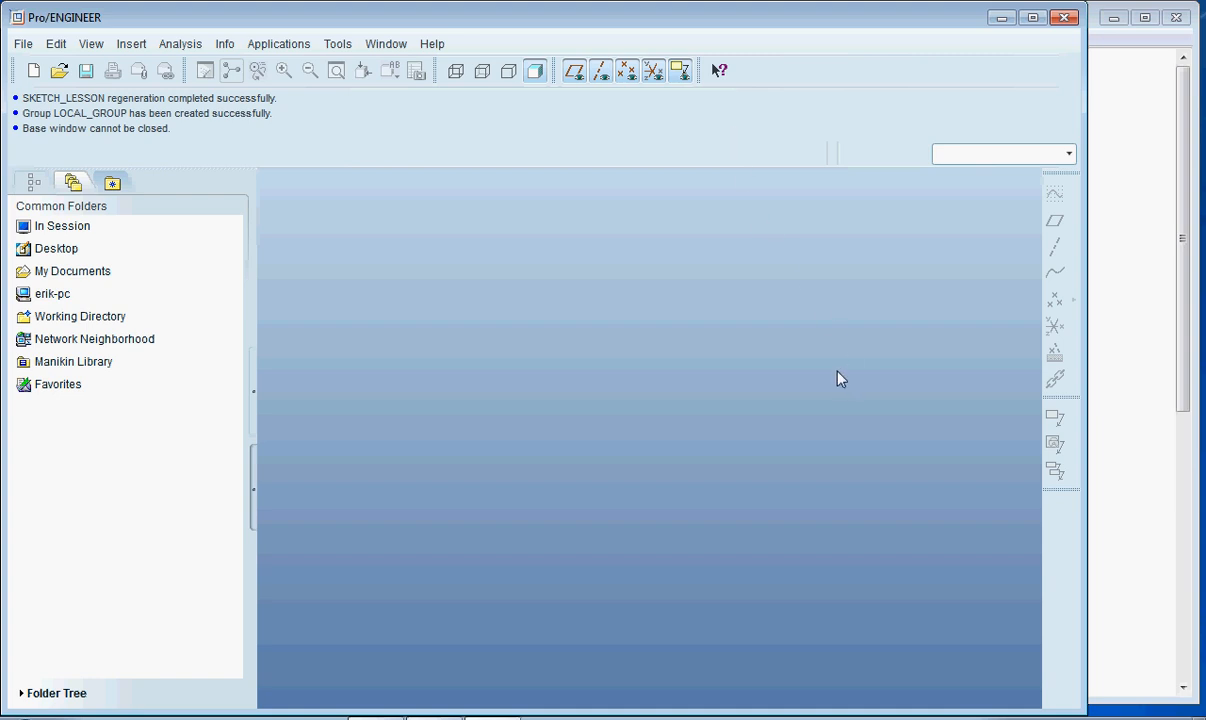
mouse_move(766, 370)
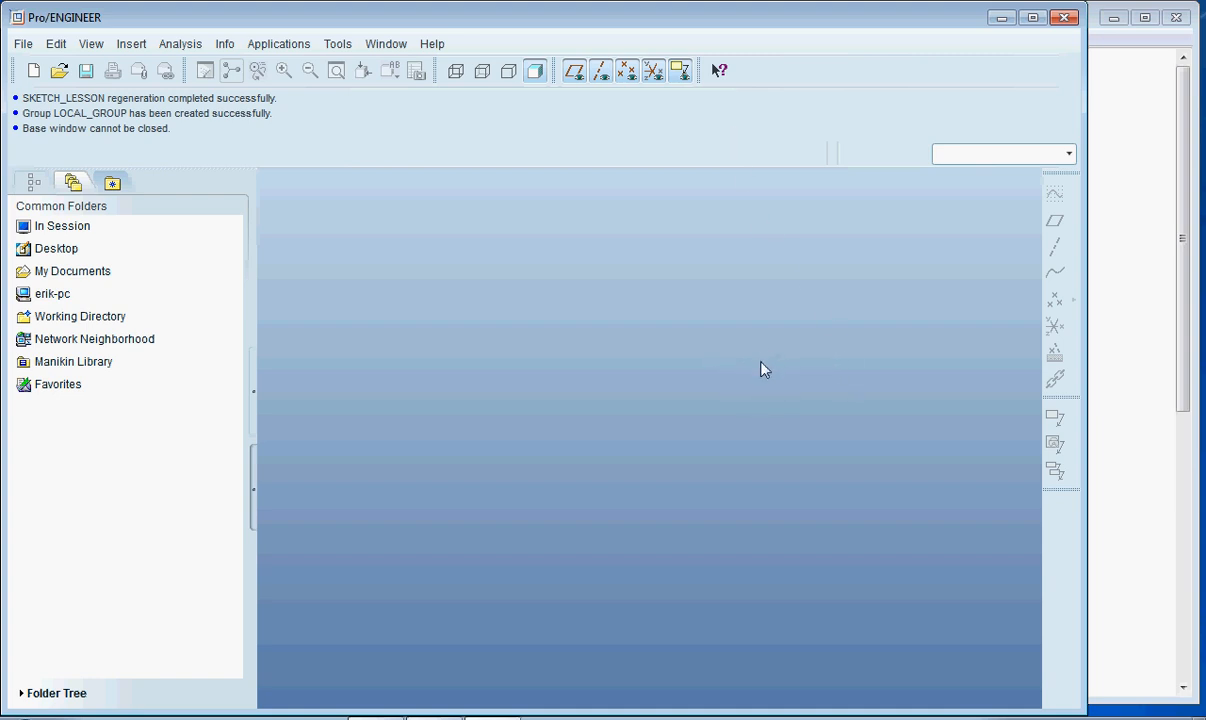
mouse_move(784, 364)
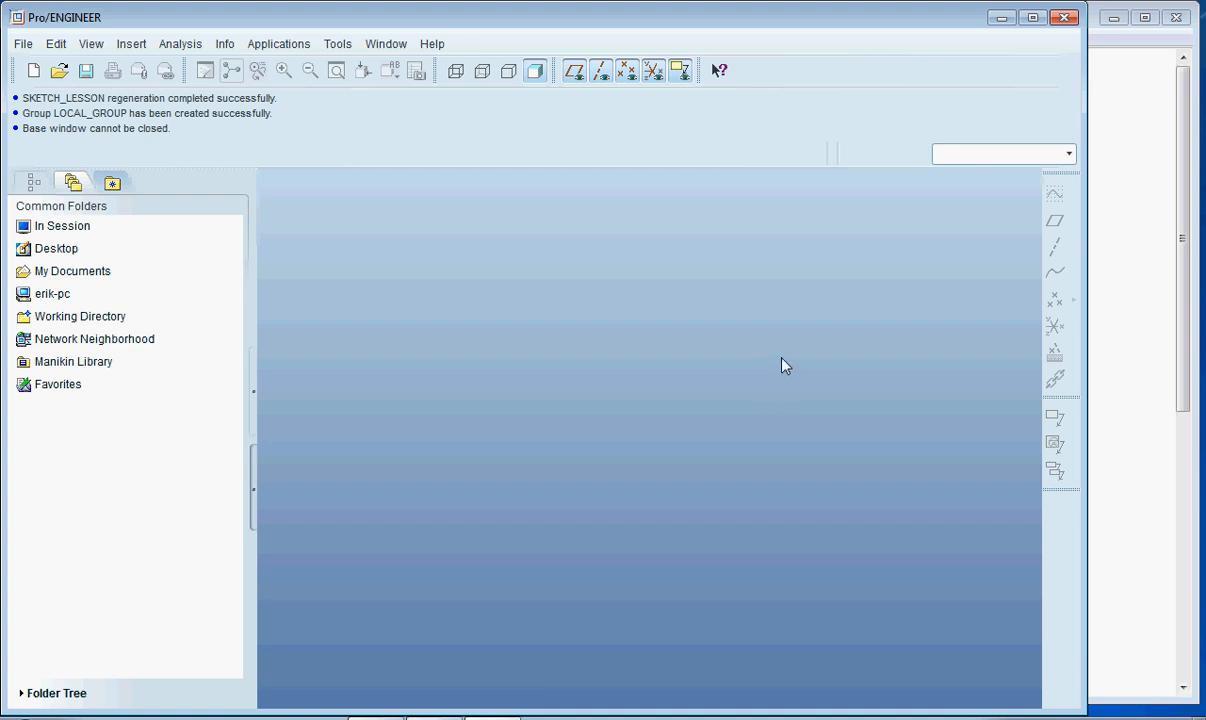
mouse_move(818, 384)
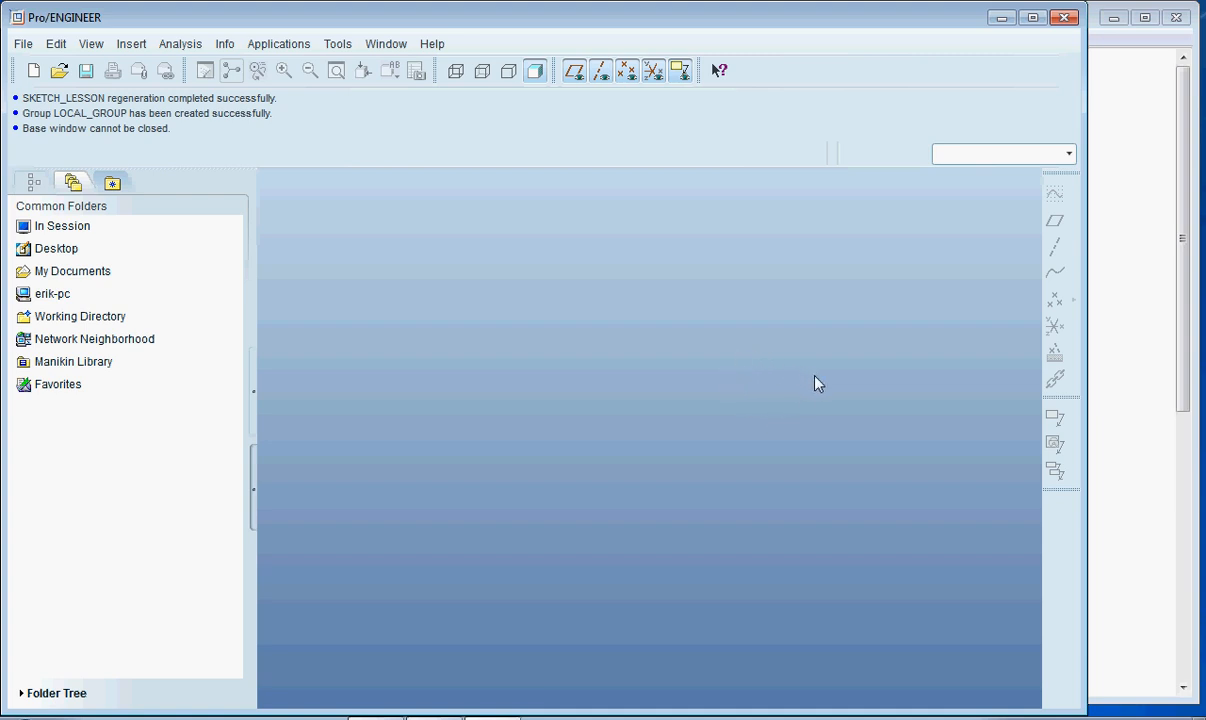
mouse_move(872, 406)
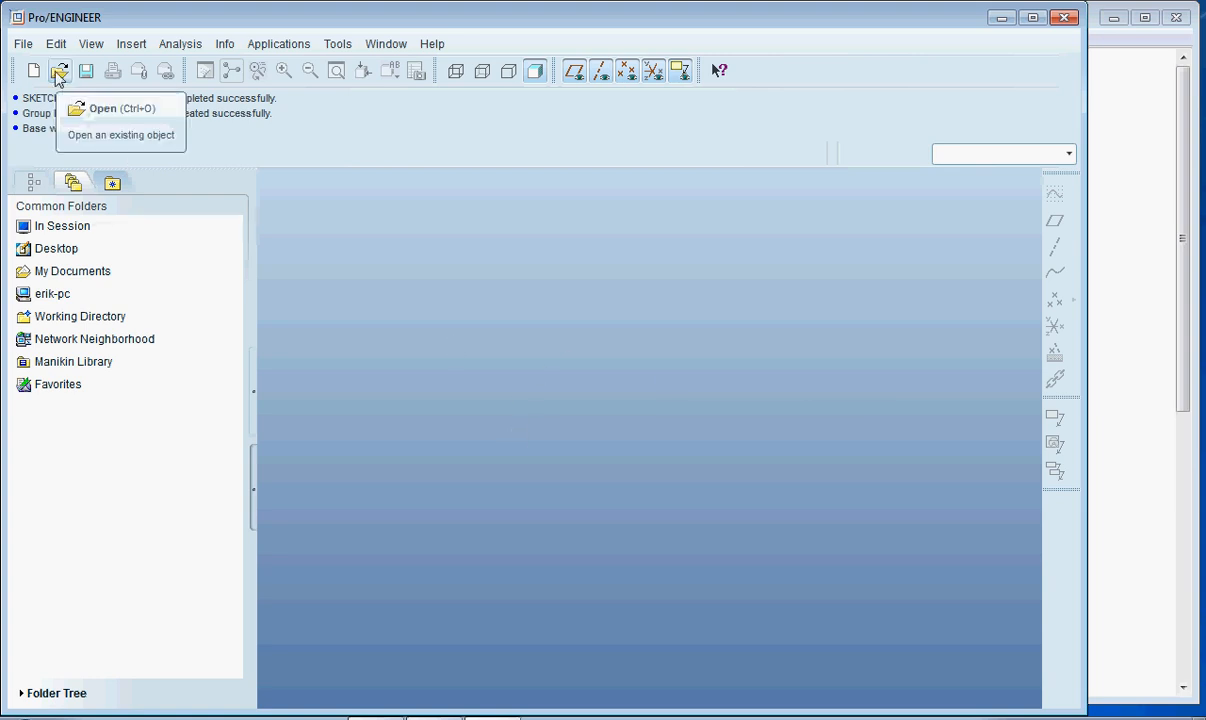
click(60, 72)
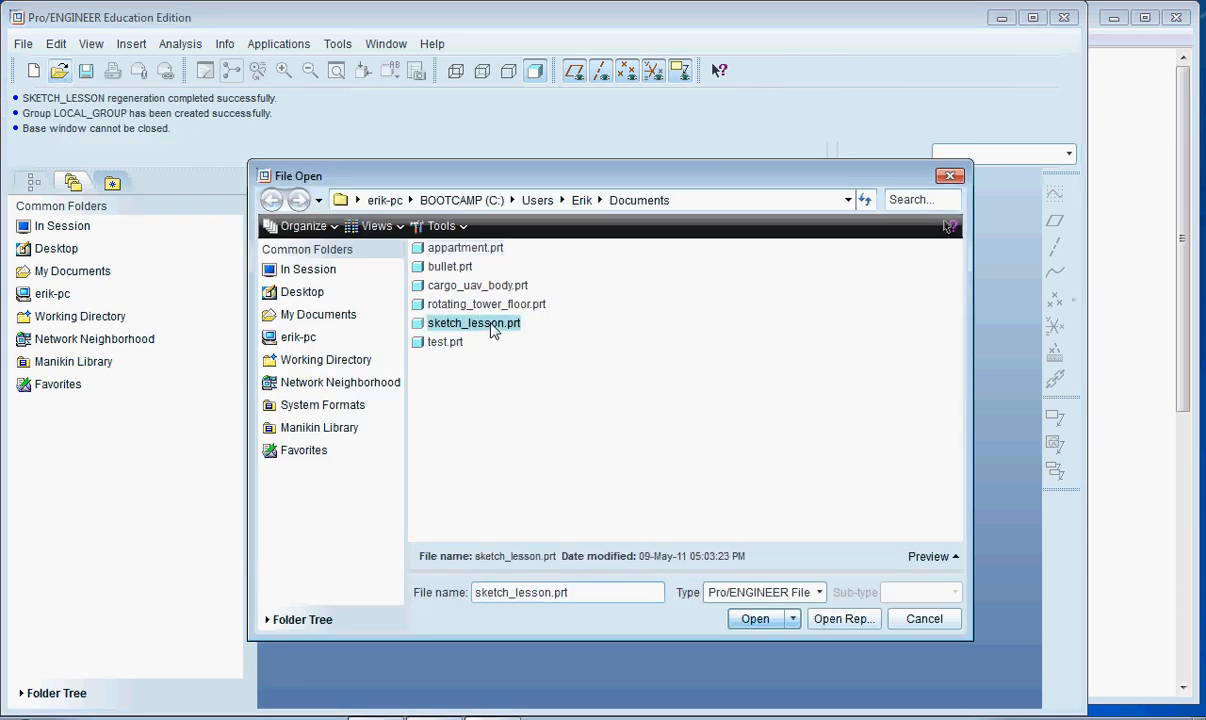
click(754, 618)
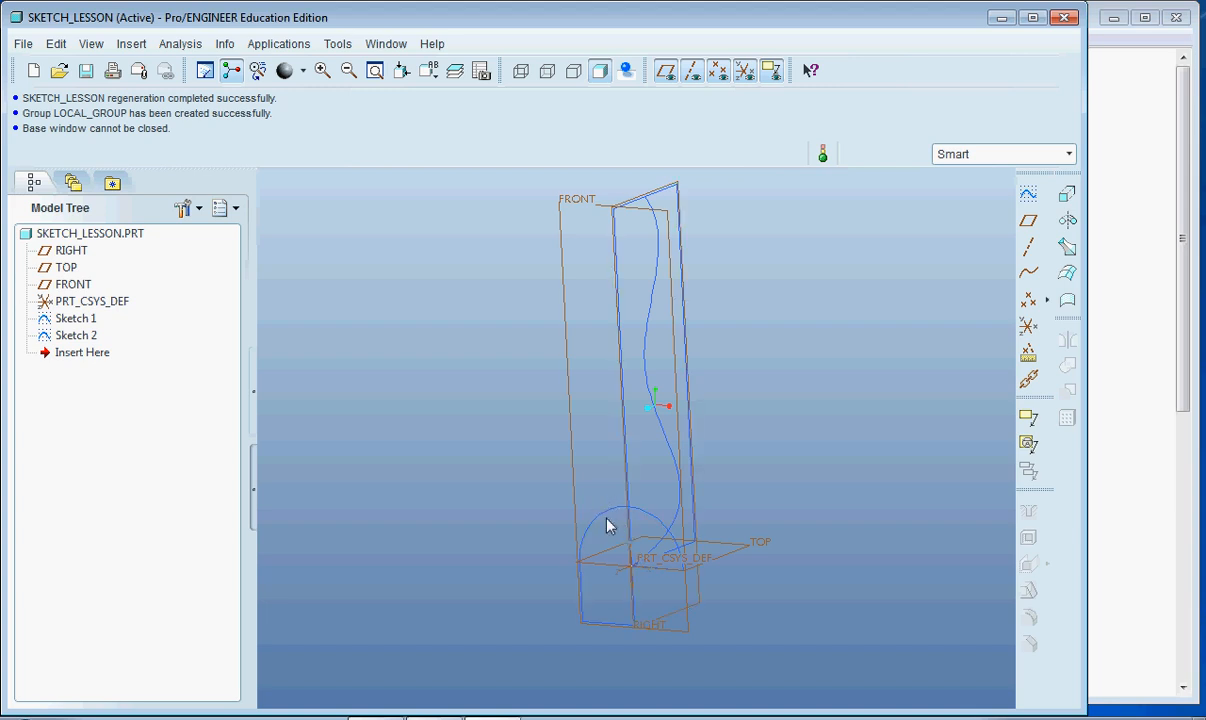
mouse_move(372, 520)
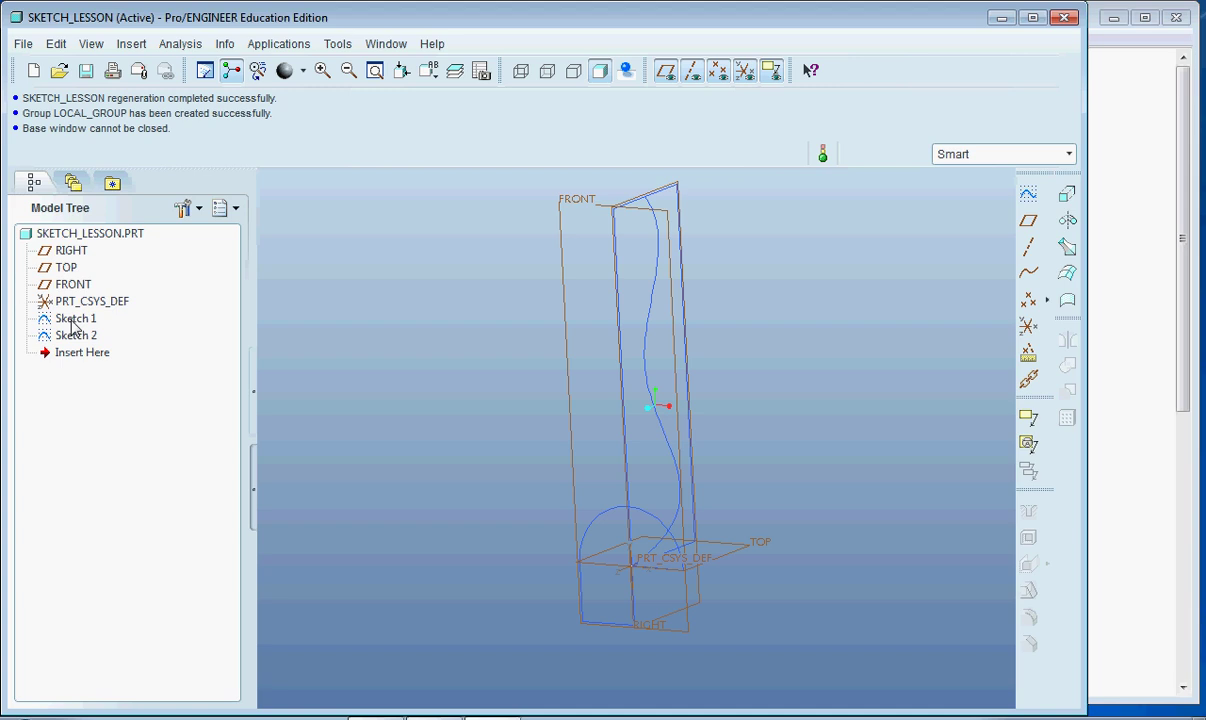
- Select Sketch 1 in the Model Tree as the extrusion profile
click(76, 318)
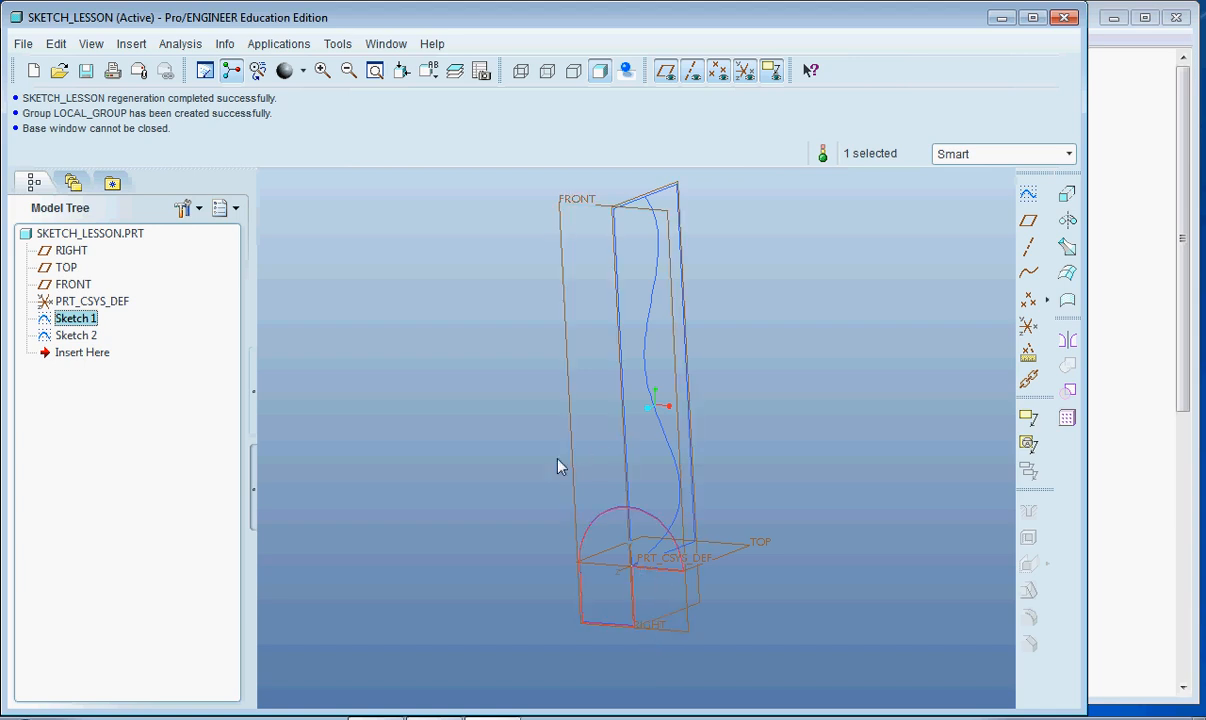
mouse_move(736, 612)
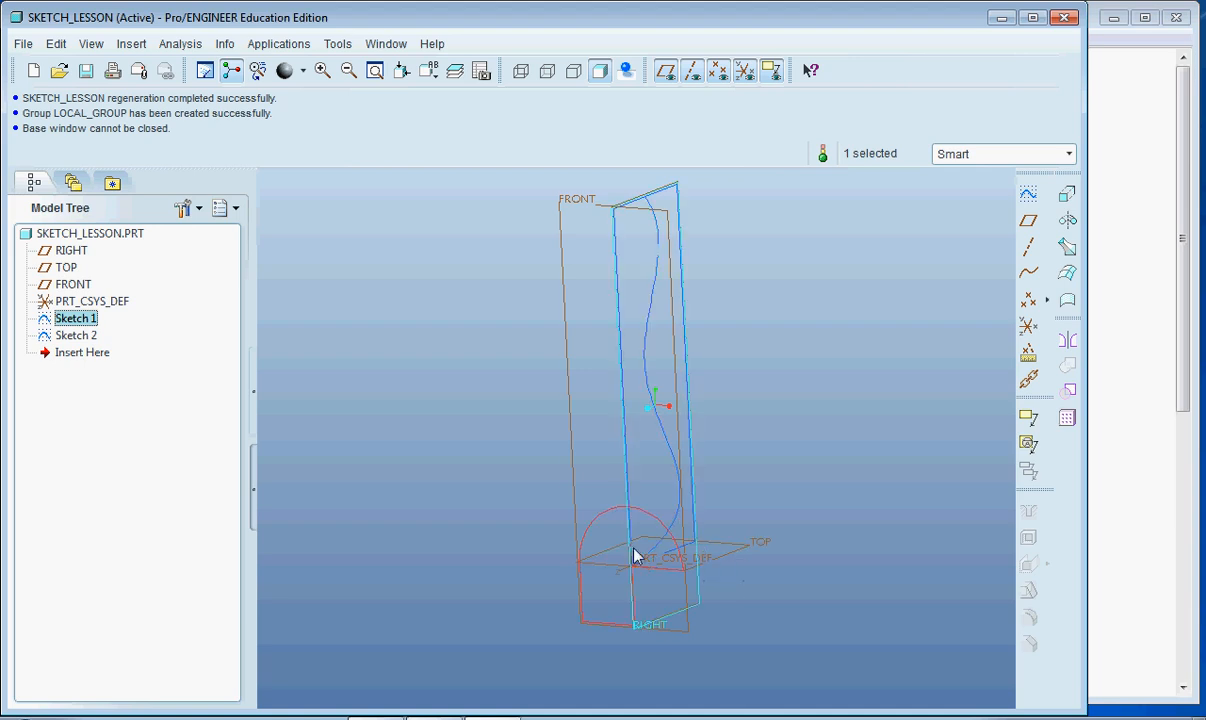
mouse_move(1028, 194)
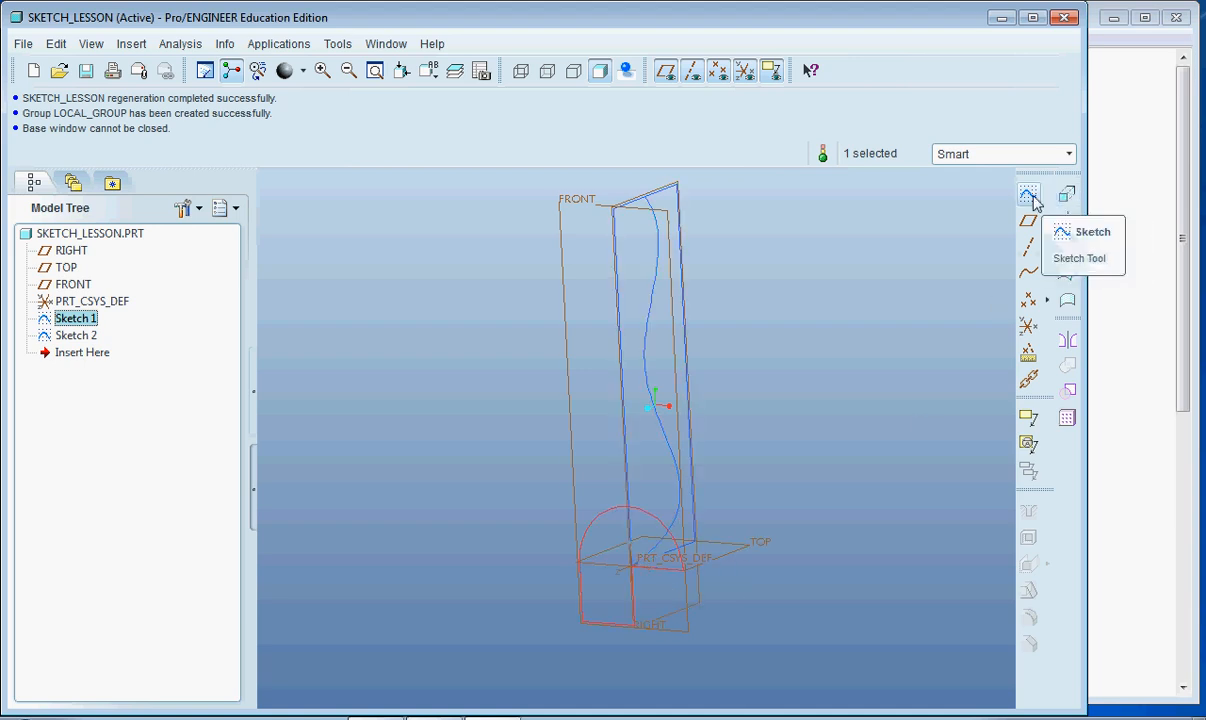
mouse_move(1068, 196)
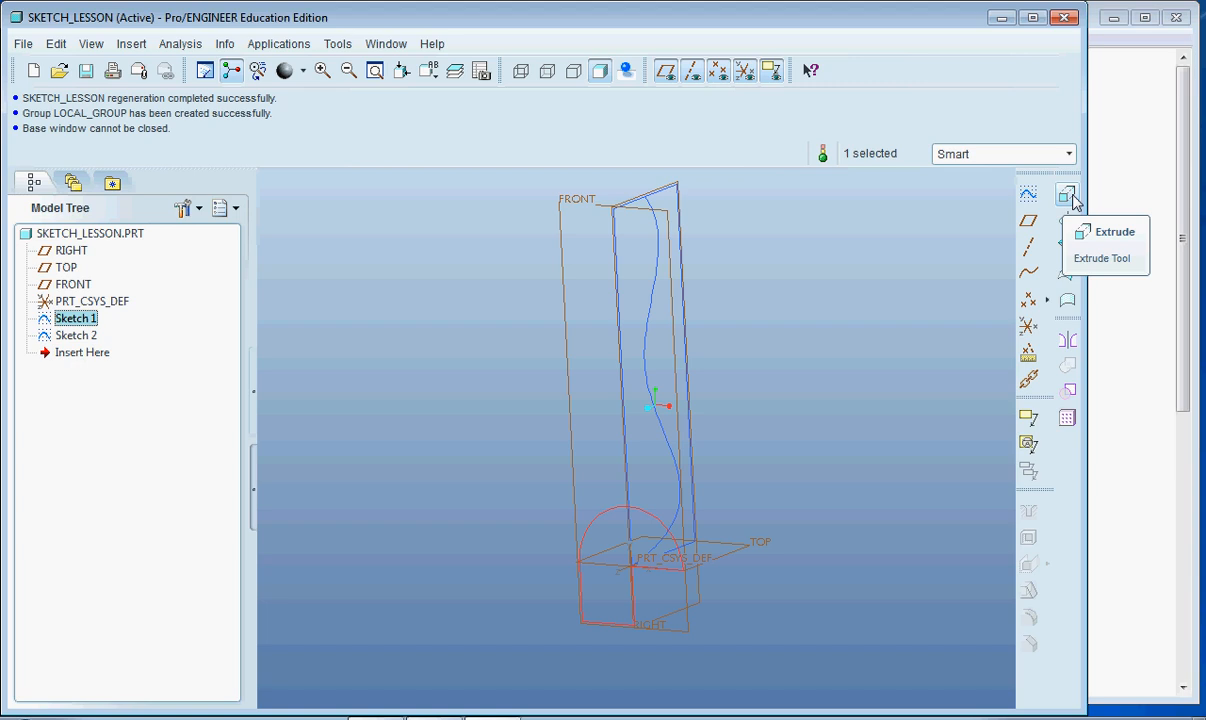
- Start the Extrude tool on Sketch 1, previewing a solid at depth 118.50
click(1064, 196)
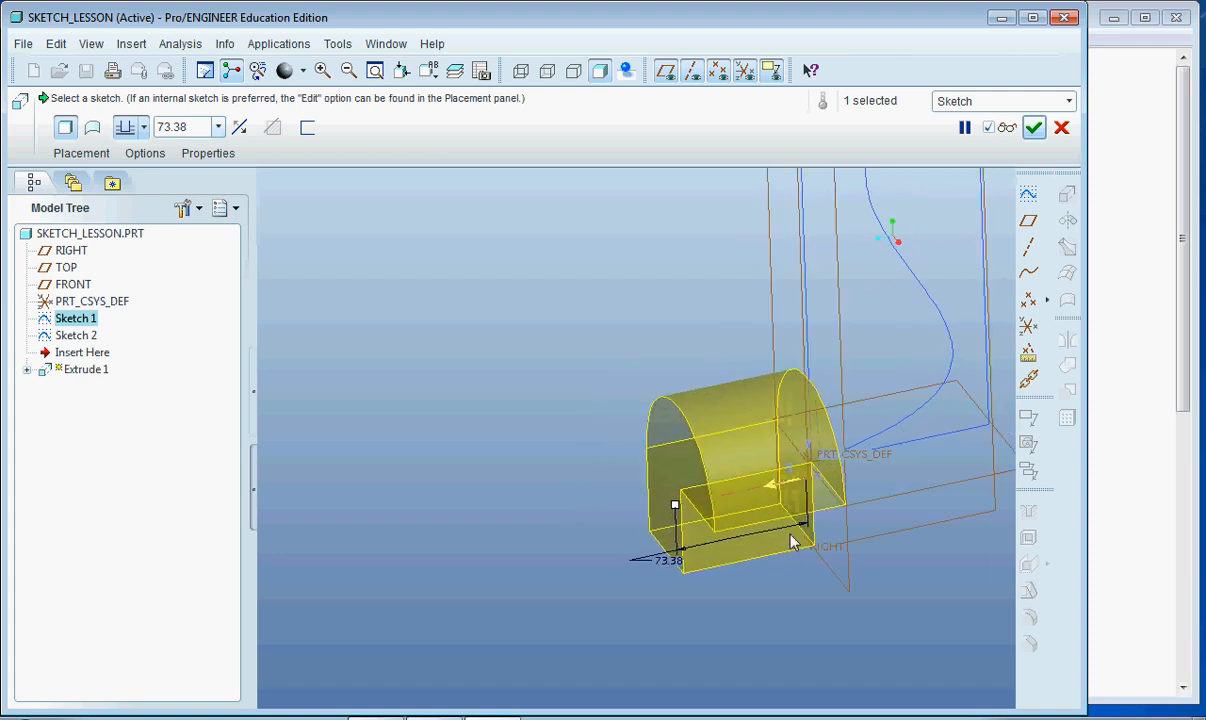
mouse_move(672, 512)
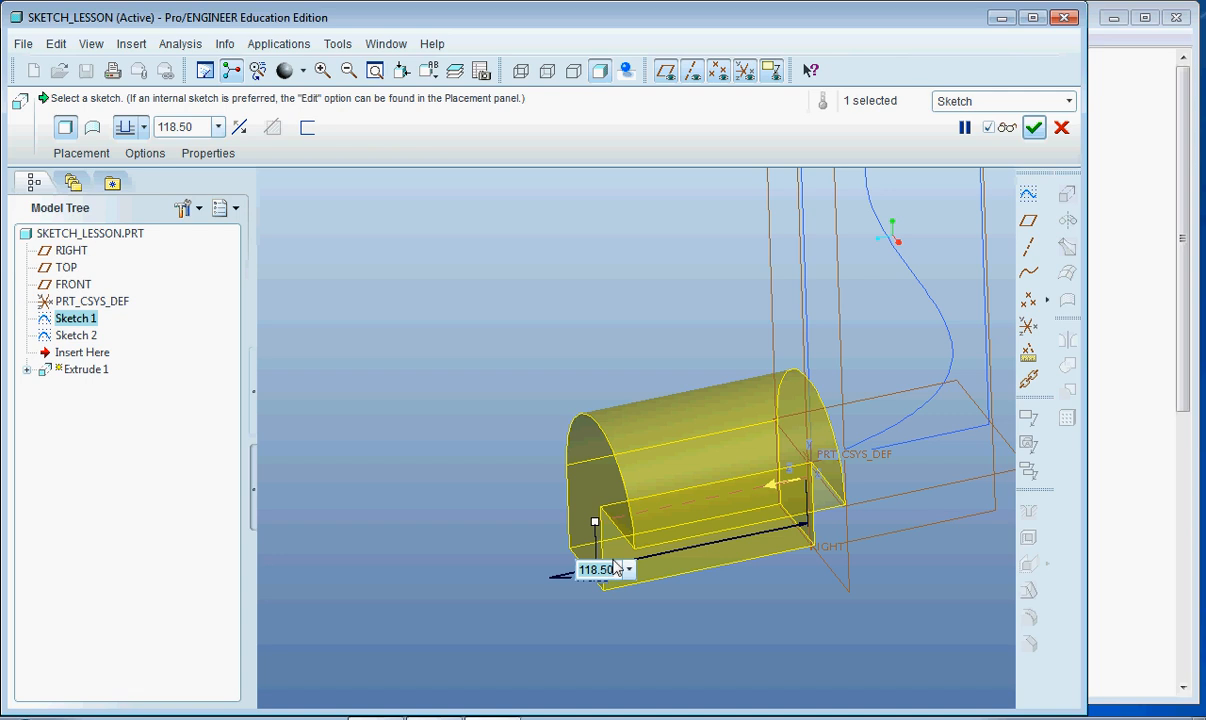
- Try a depth of 50.00, drag the handle, then settle the extrusion at 90
text(50.00)
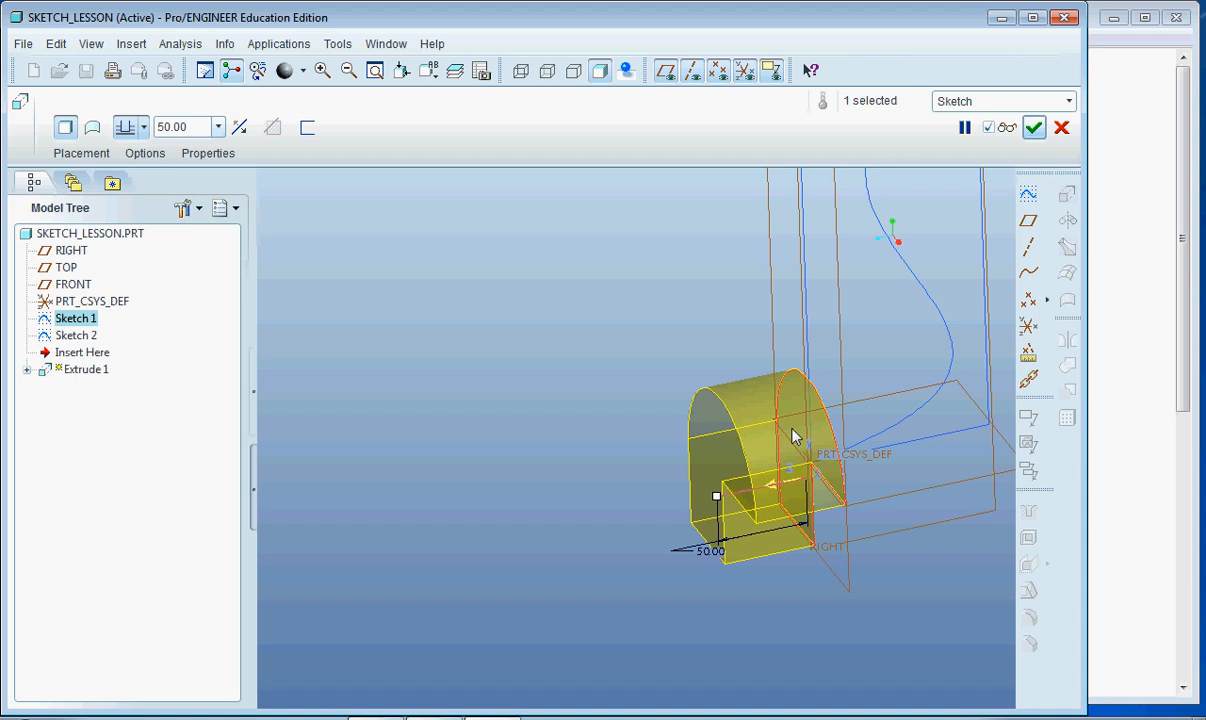
mouse_move(188, 128)
text(90)
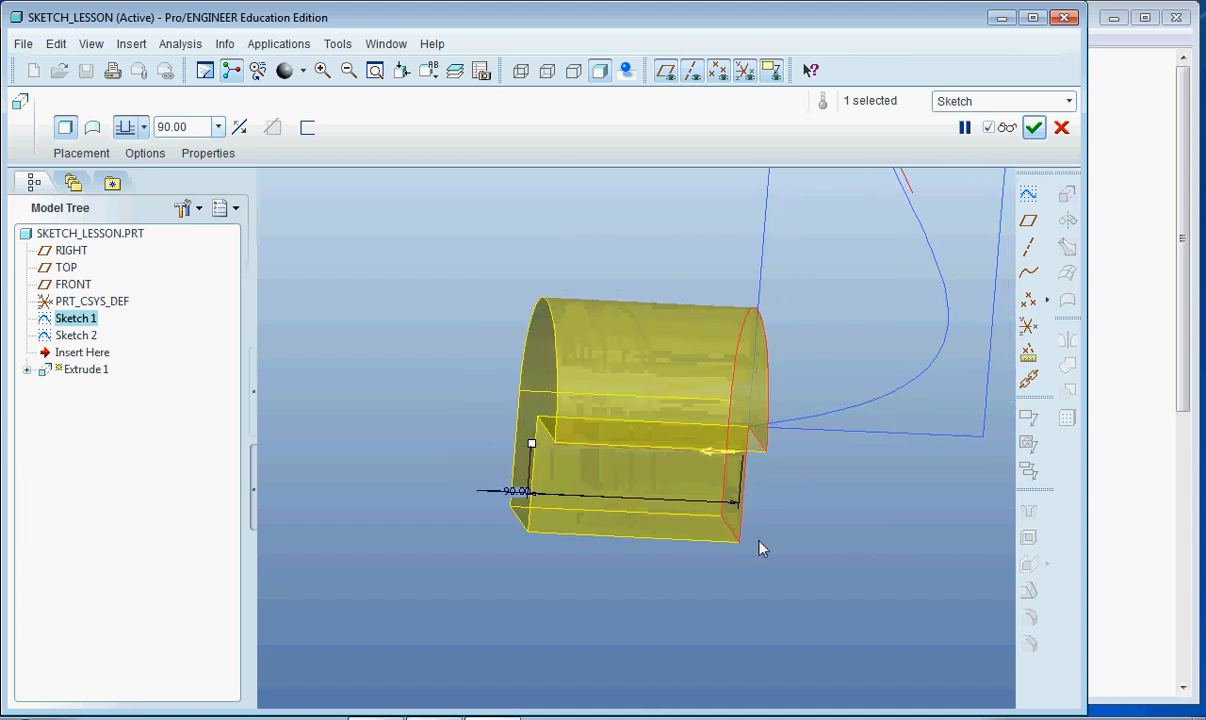
drag(760, 548, 596, 516)
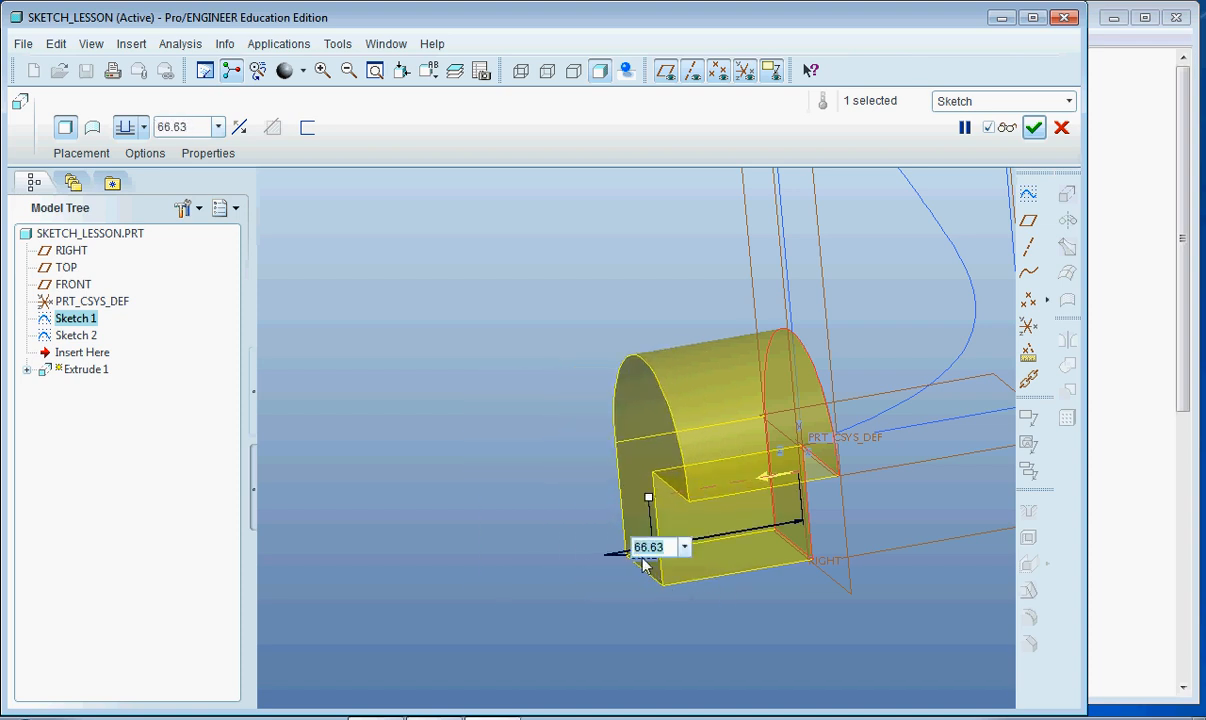
text(90.00)
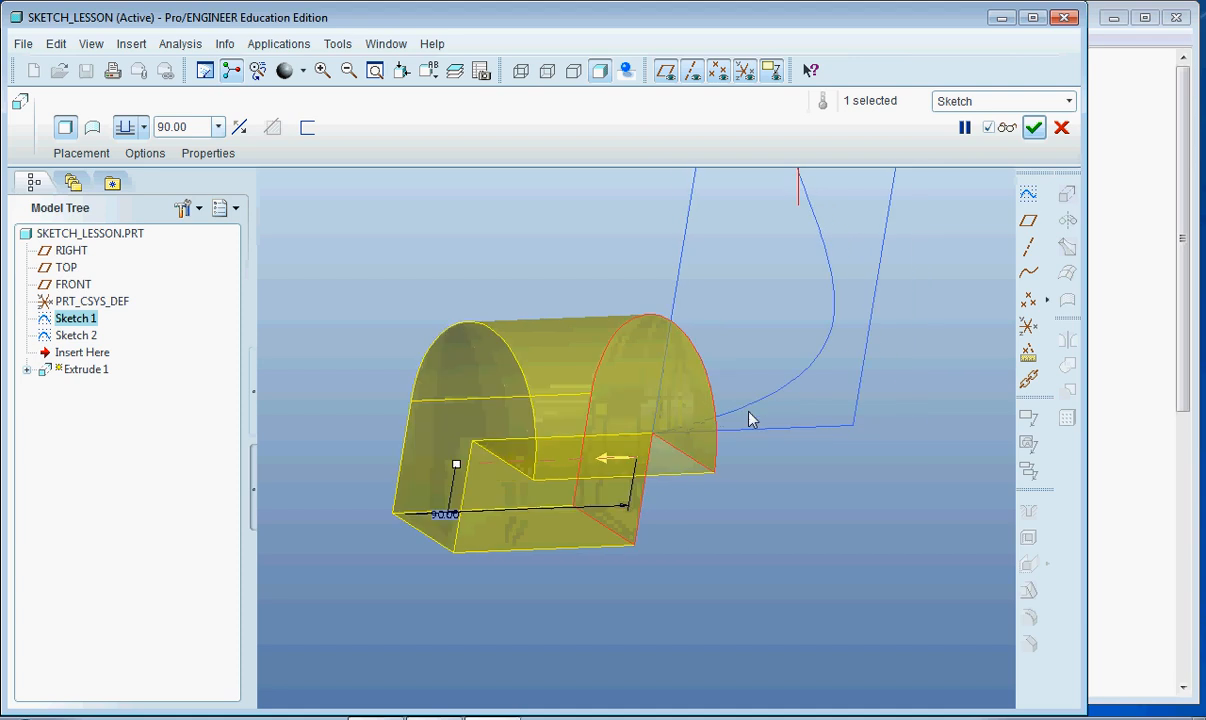
drag(752, 418, 640, 432)
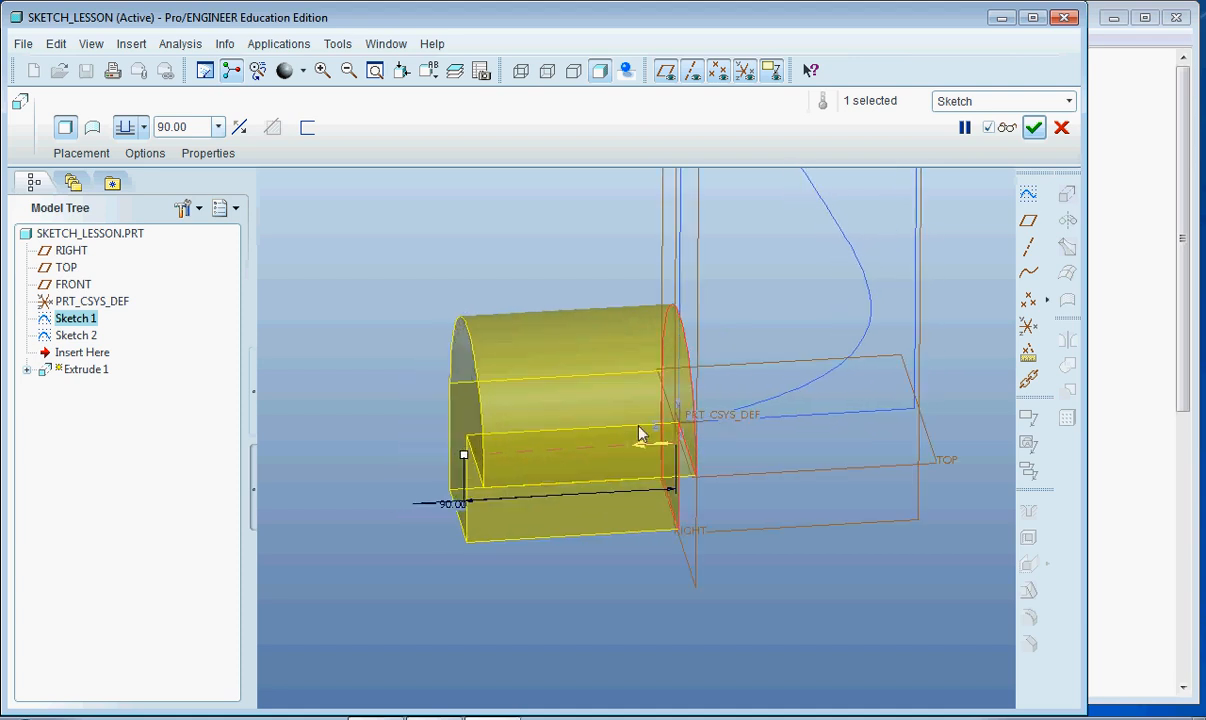
mouse_move(450, 464)
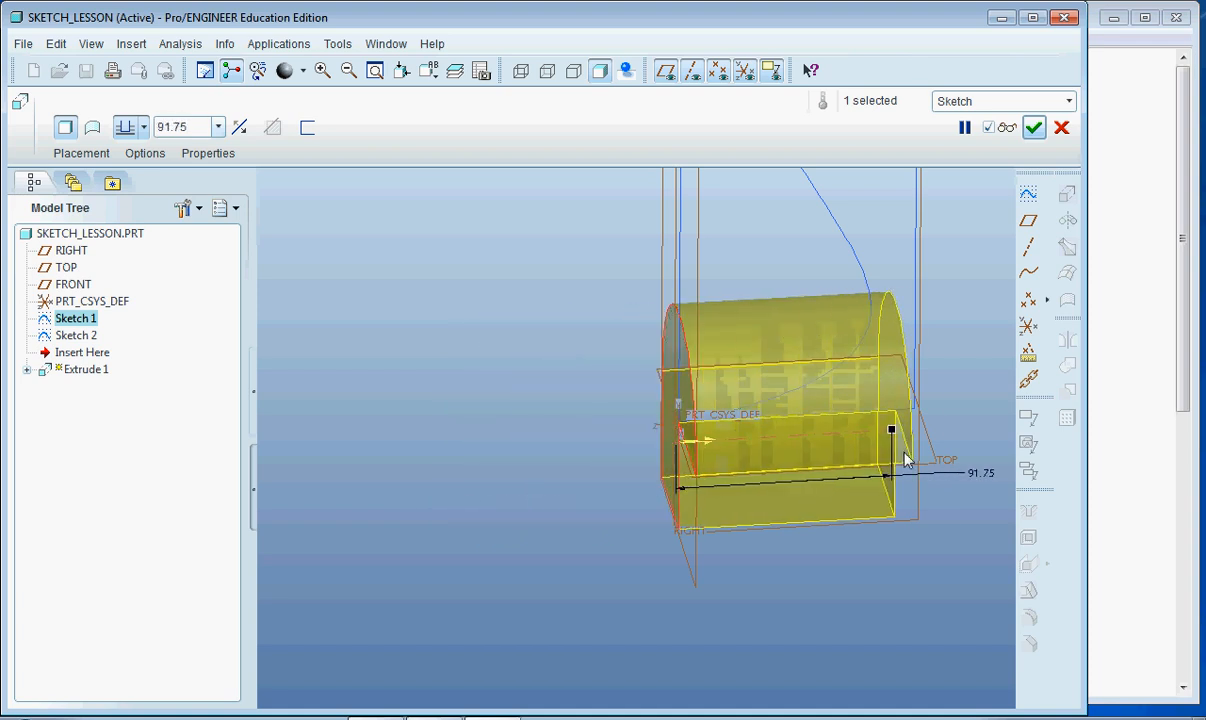
- Keep the 90.00 depth while flipping the extrusion to the other side and back
drag(892, 430, 896, 438)
text(90)
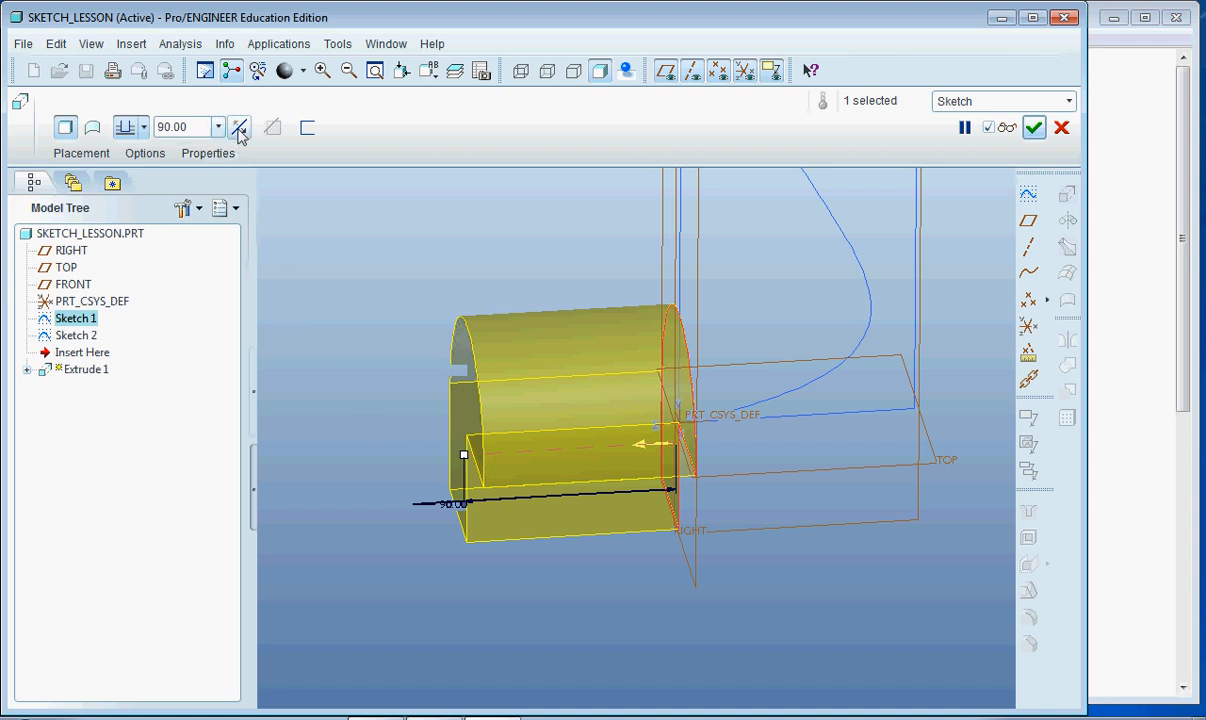
mouse_move(240, 128)
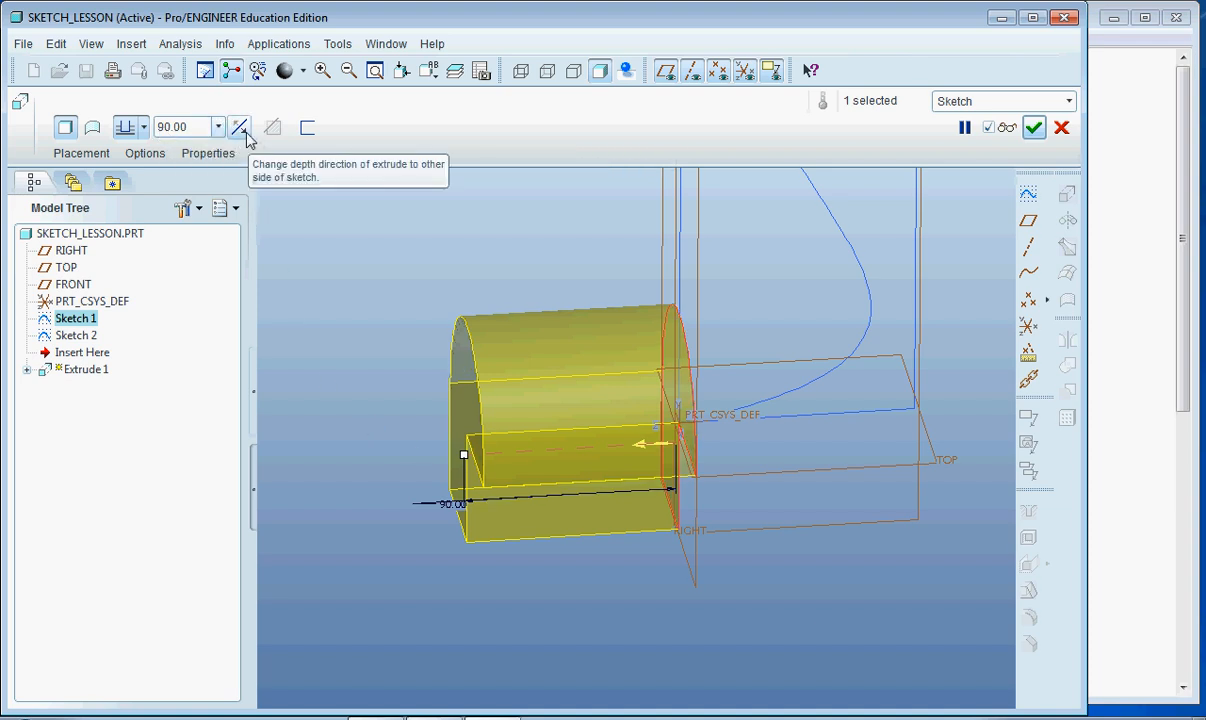
click(240, 128)
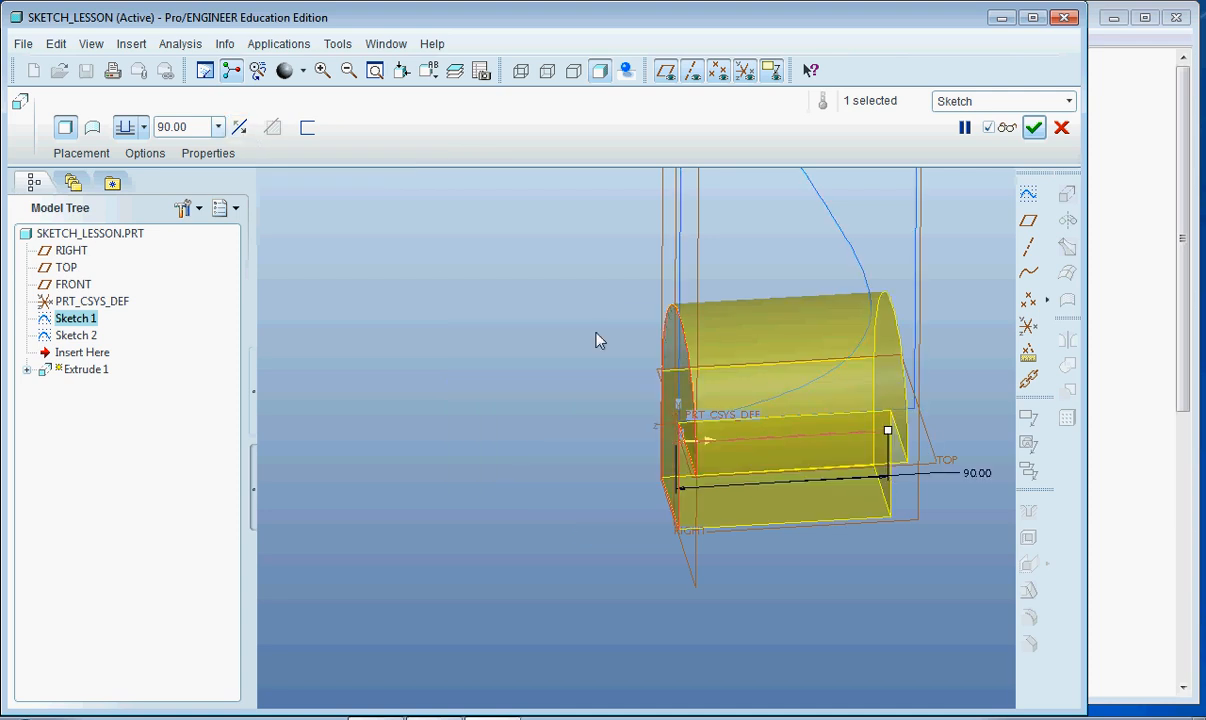
drag(600, 340, 950, 318)
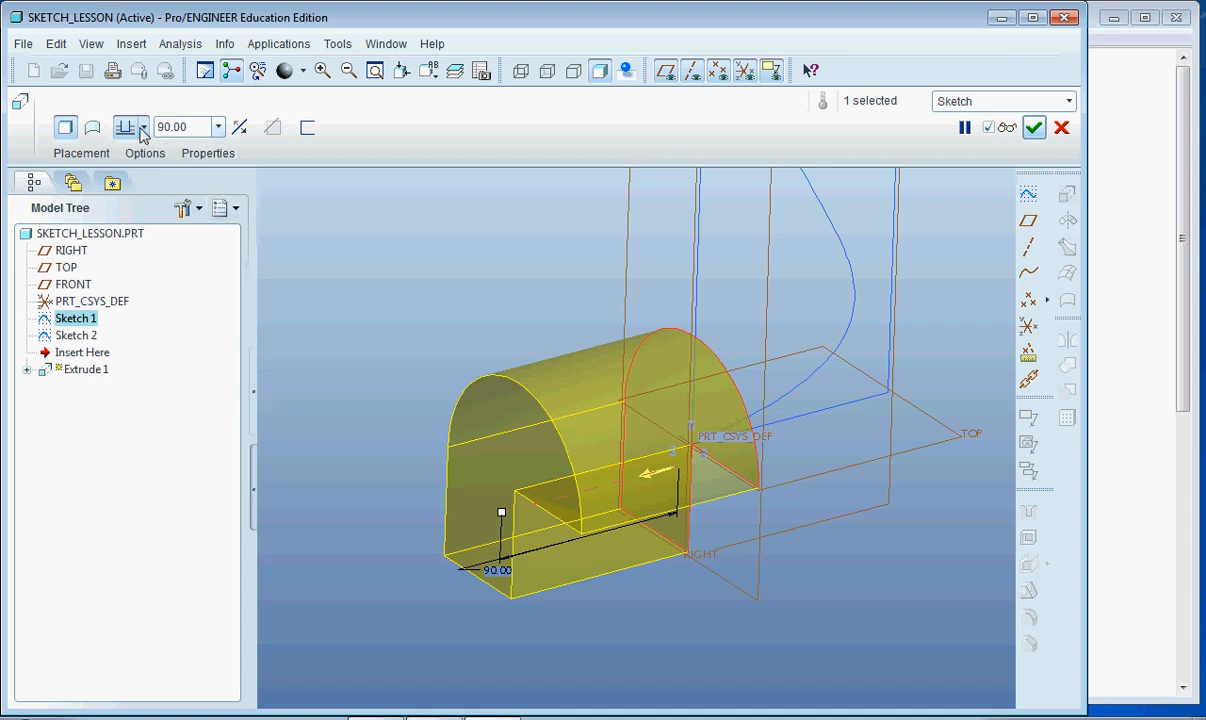
- Choose the Symmetric depth option so the 90.00 splits across the sketch plane, inspecting from several angles
click(144, 128)
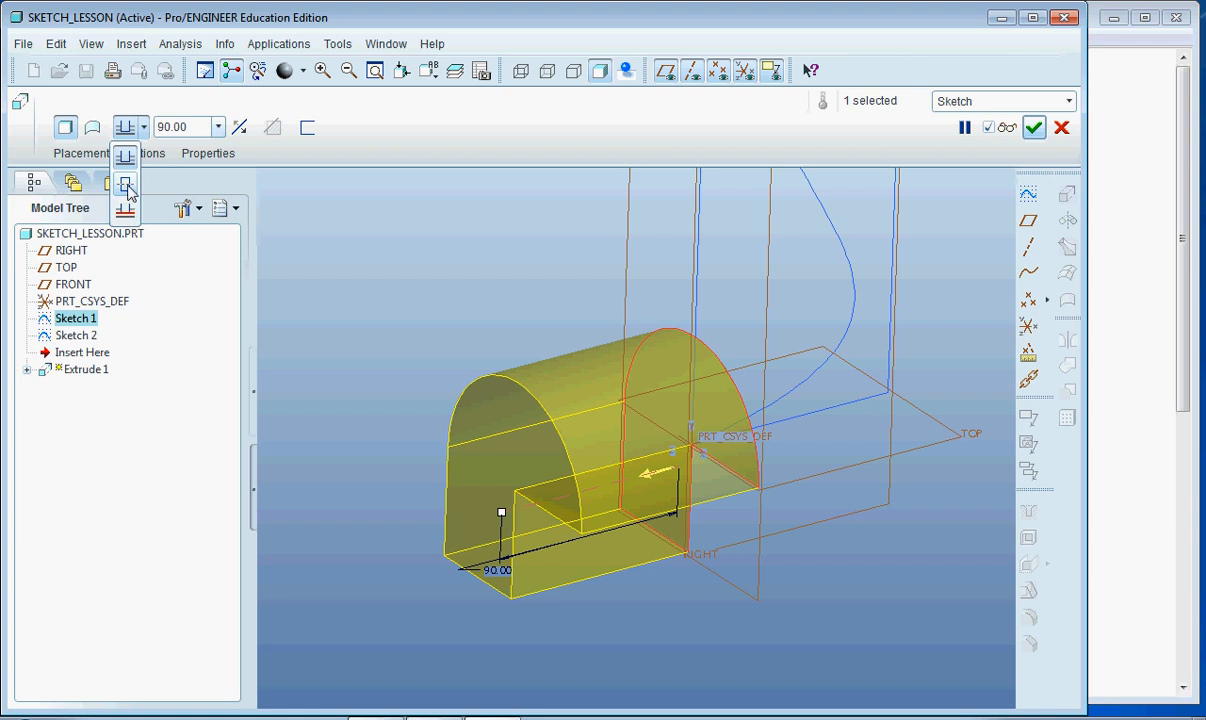
mouse_move(126, 188)
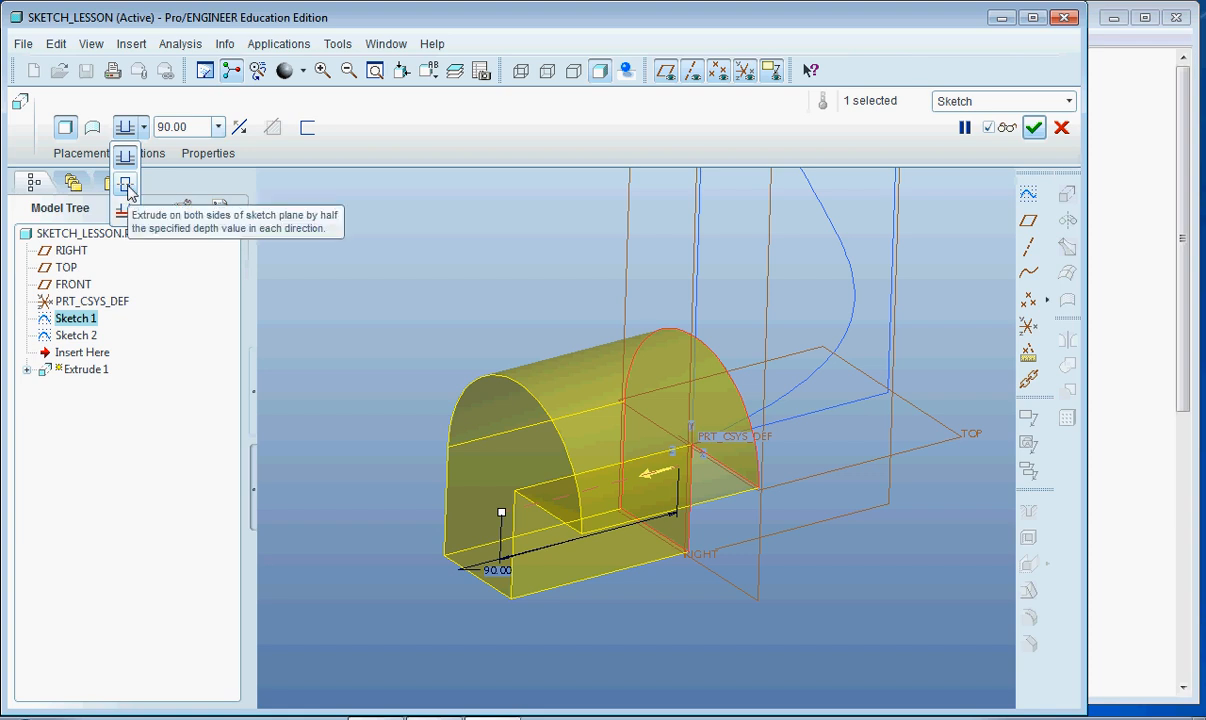
click(128, 186)
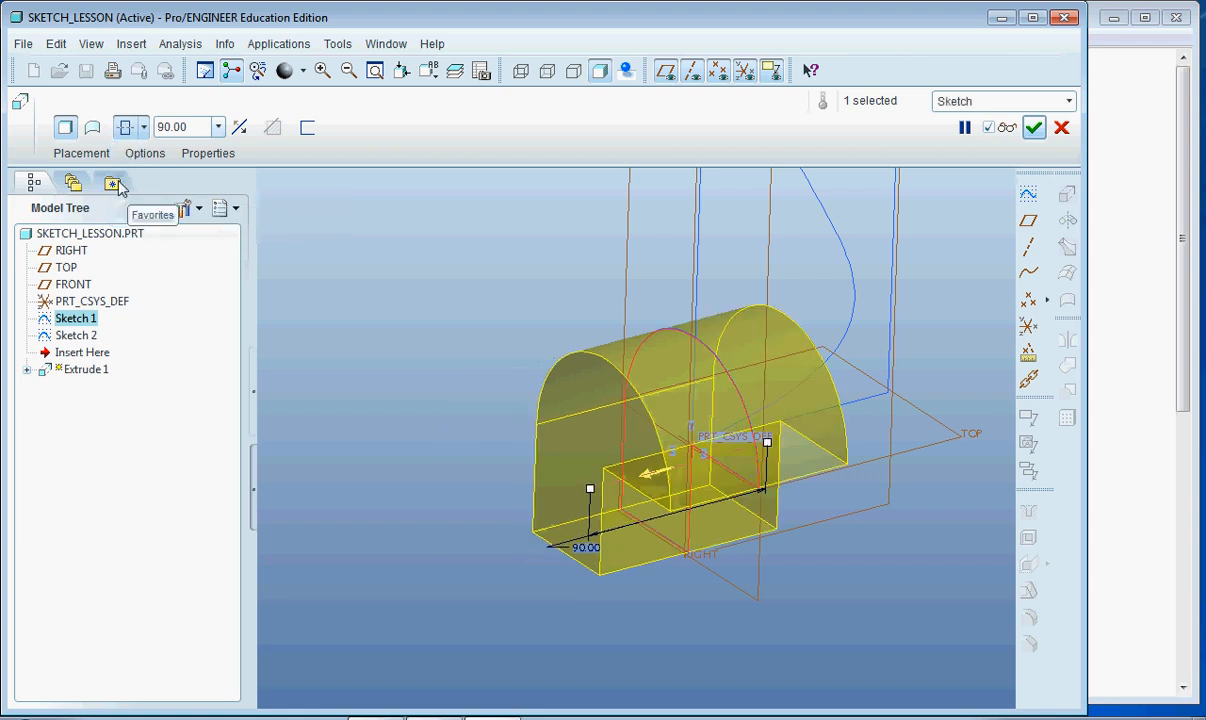
mouse_move(708, 488)
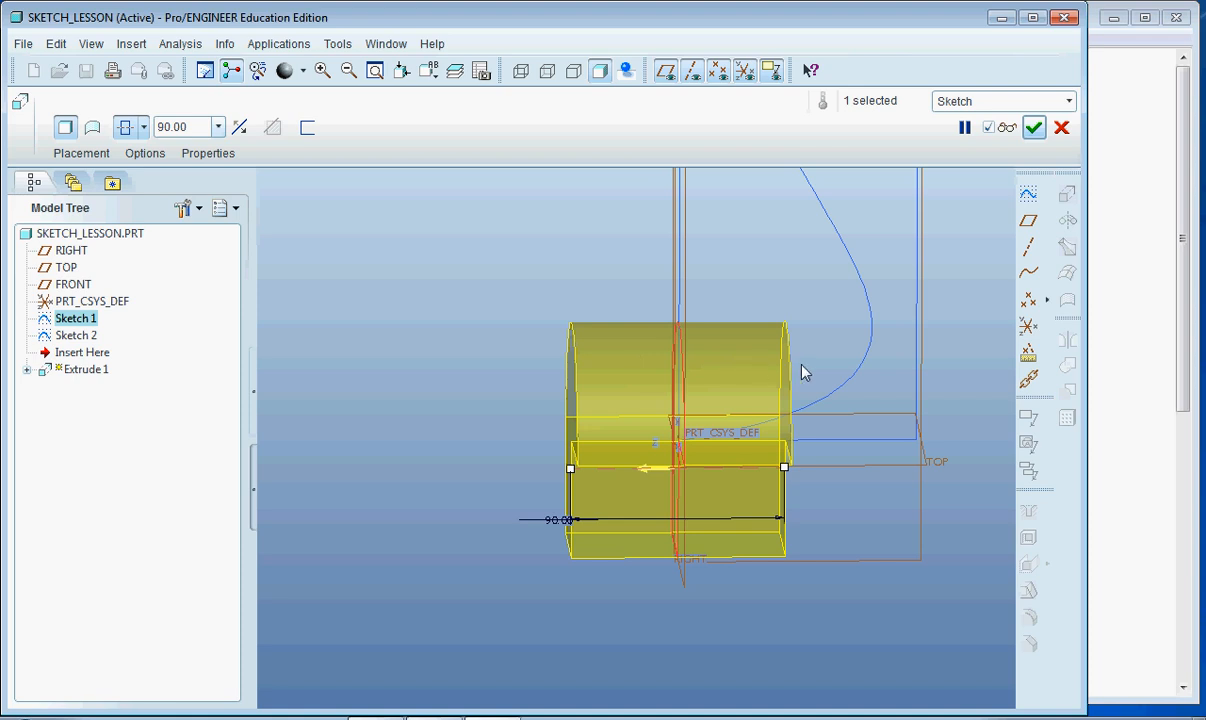
drag(804, 374, 696, 552)
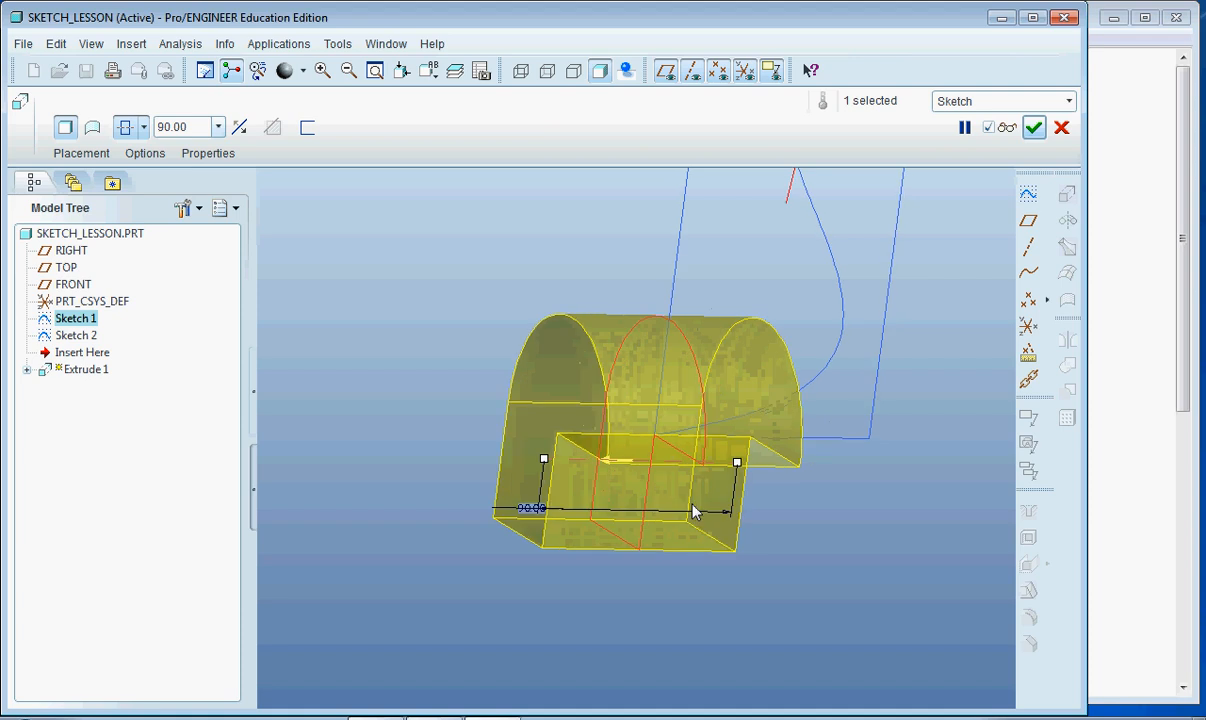
drag(696, 512, 896, 540)
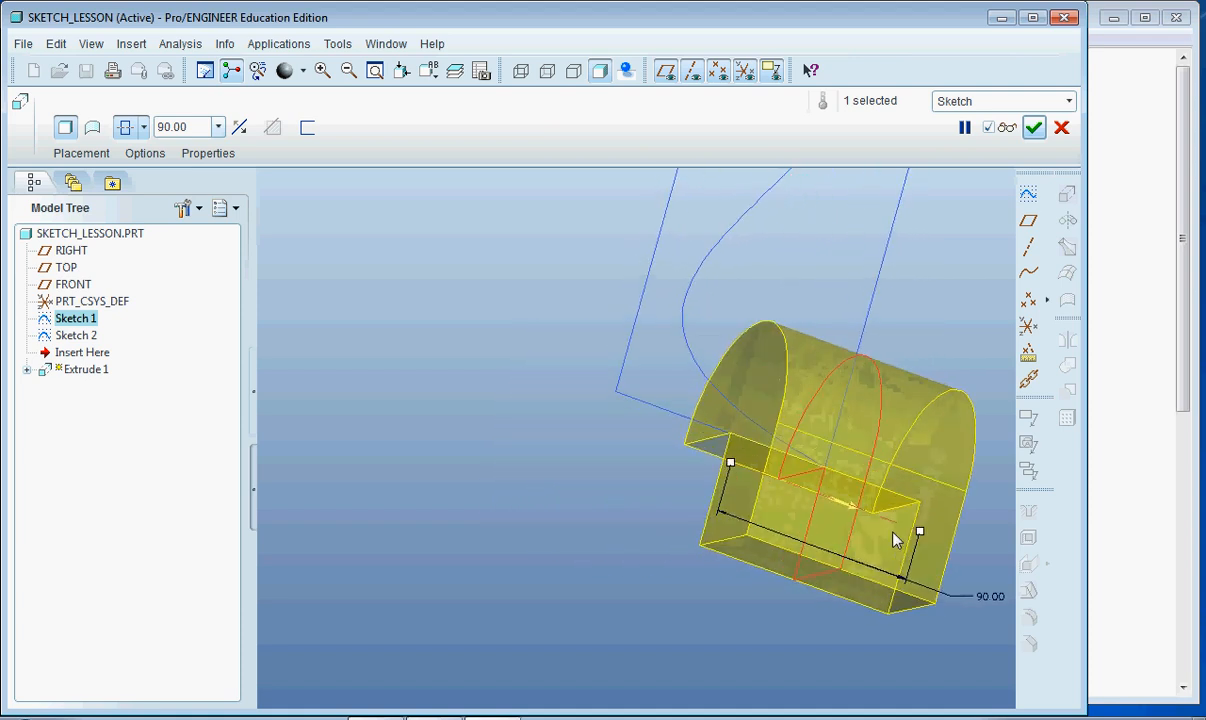
drag(896, 540, 688, 404)
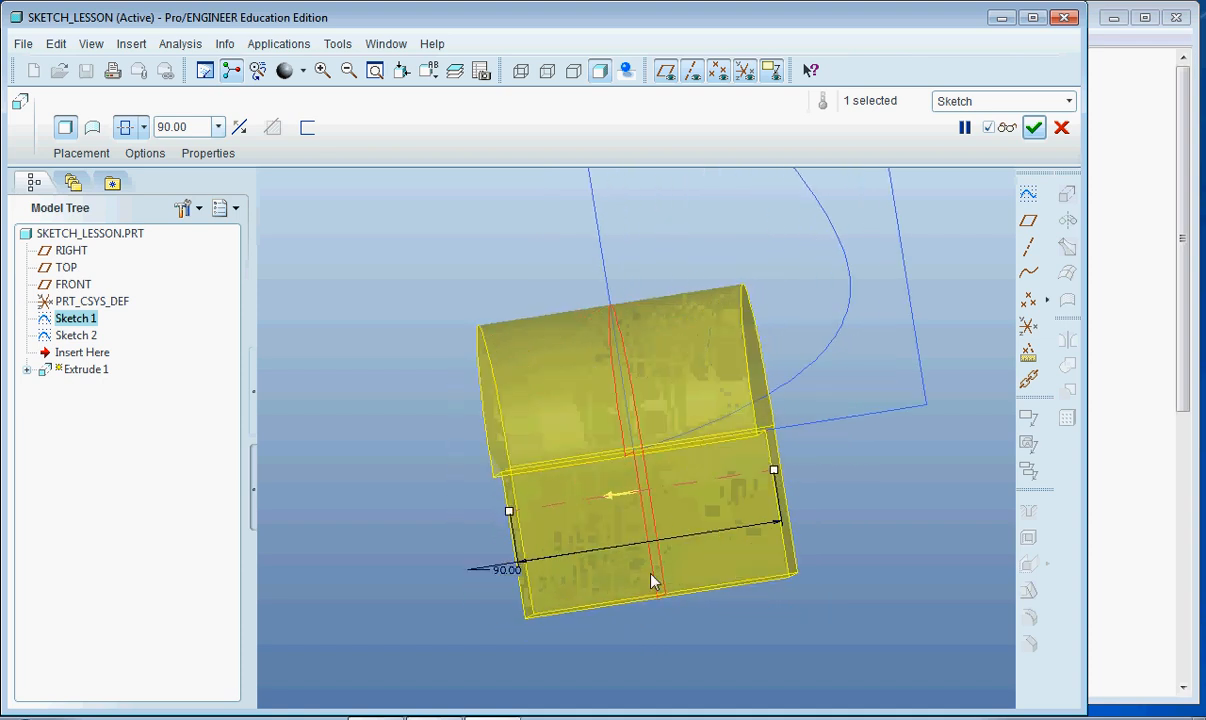
drag(650, 580, 700, 564)
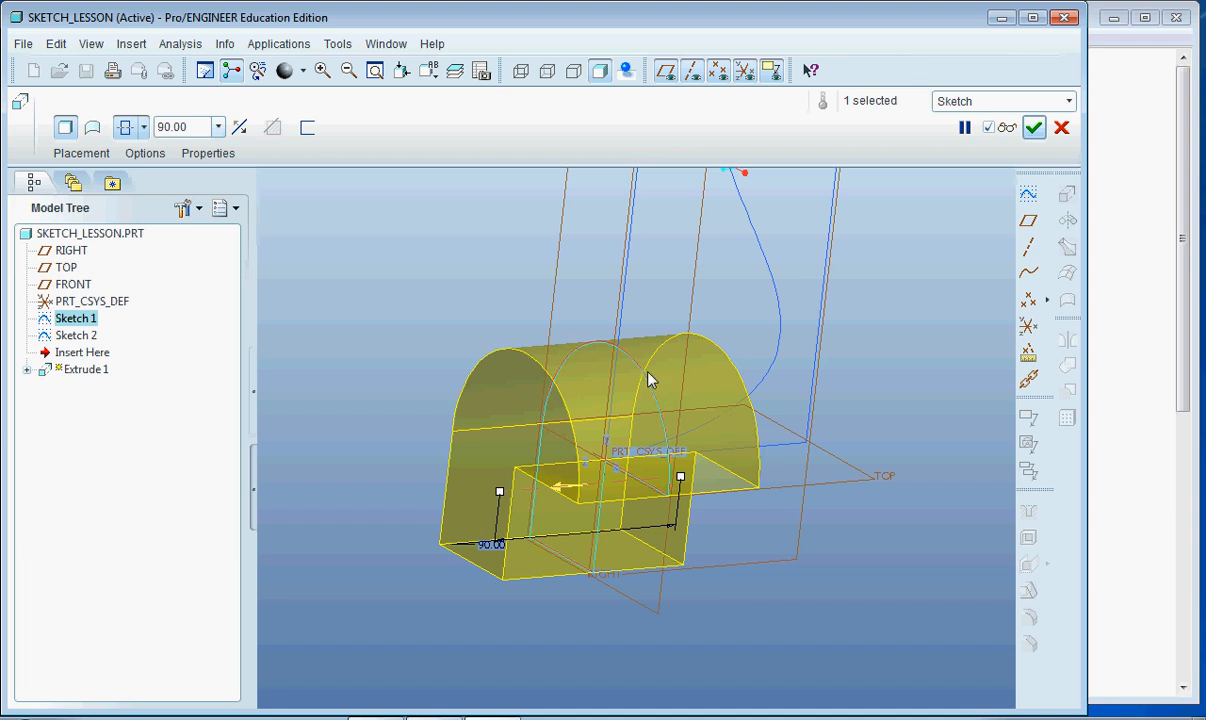
mouse_move(1036, 128)
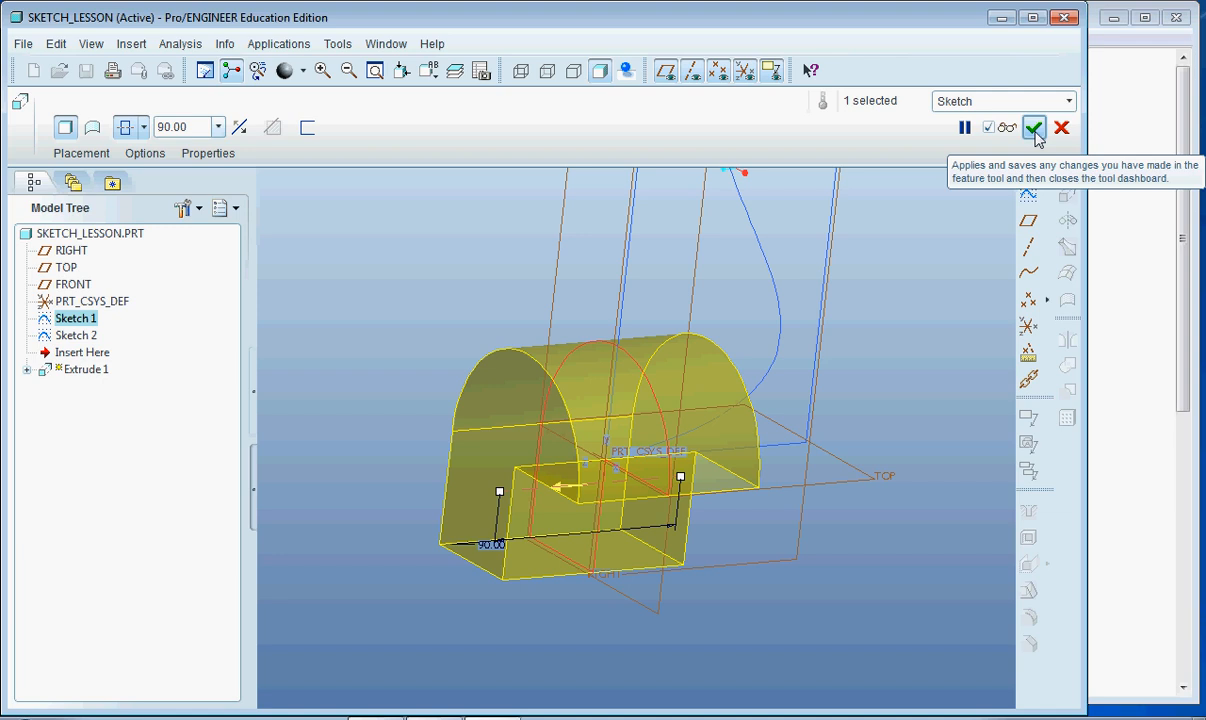
- Apply the feature so Sketch 1 becomes the solid Extrude 1, then look it over
click(1040, 128)
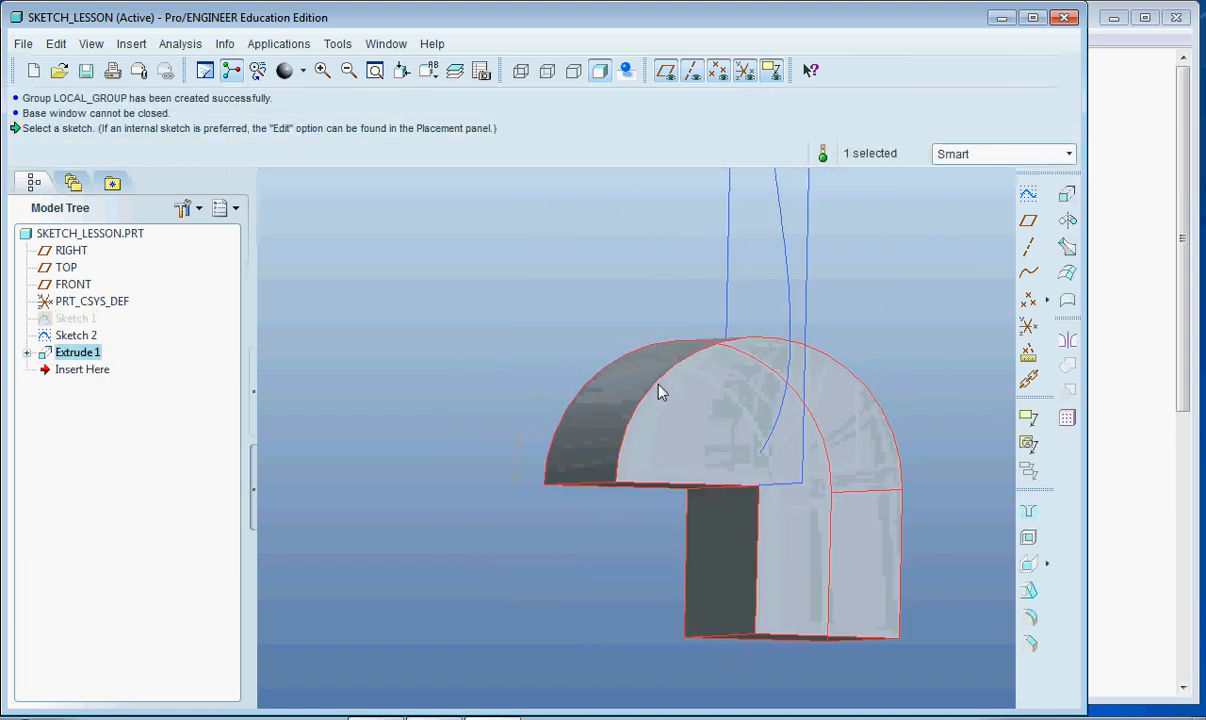
drag(660, 390, 818, 438)
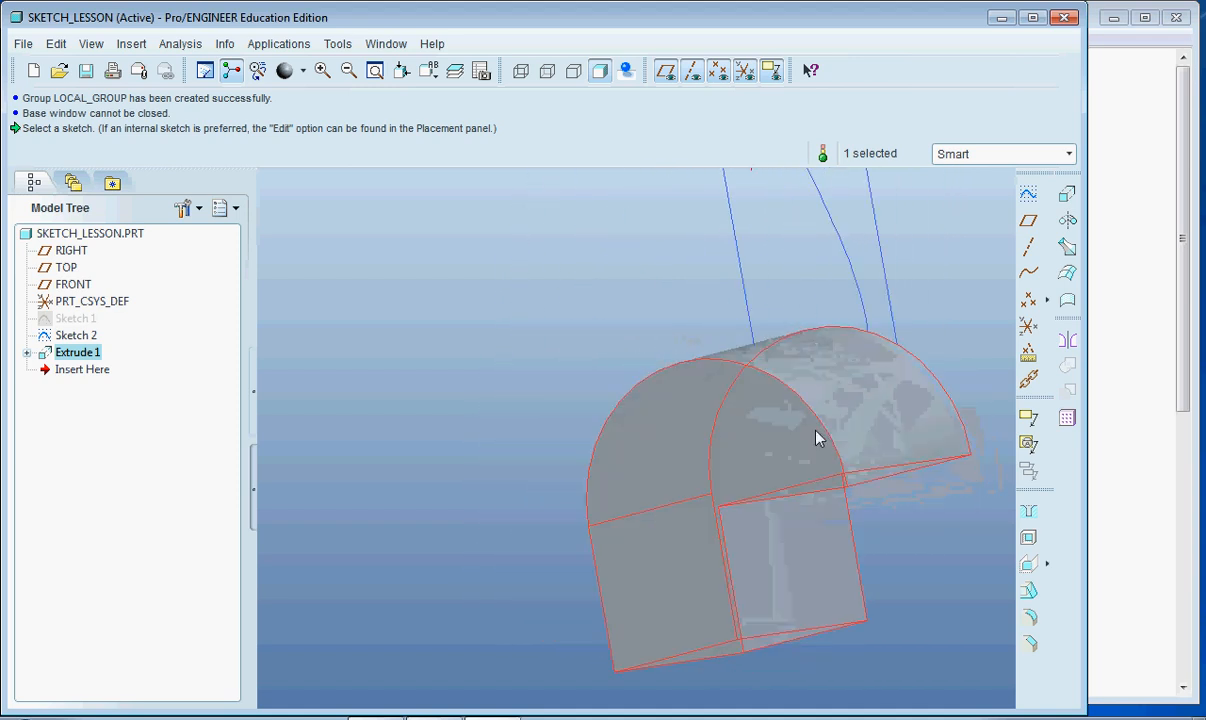
drag(816, 438, 568, 346)
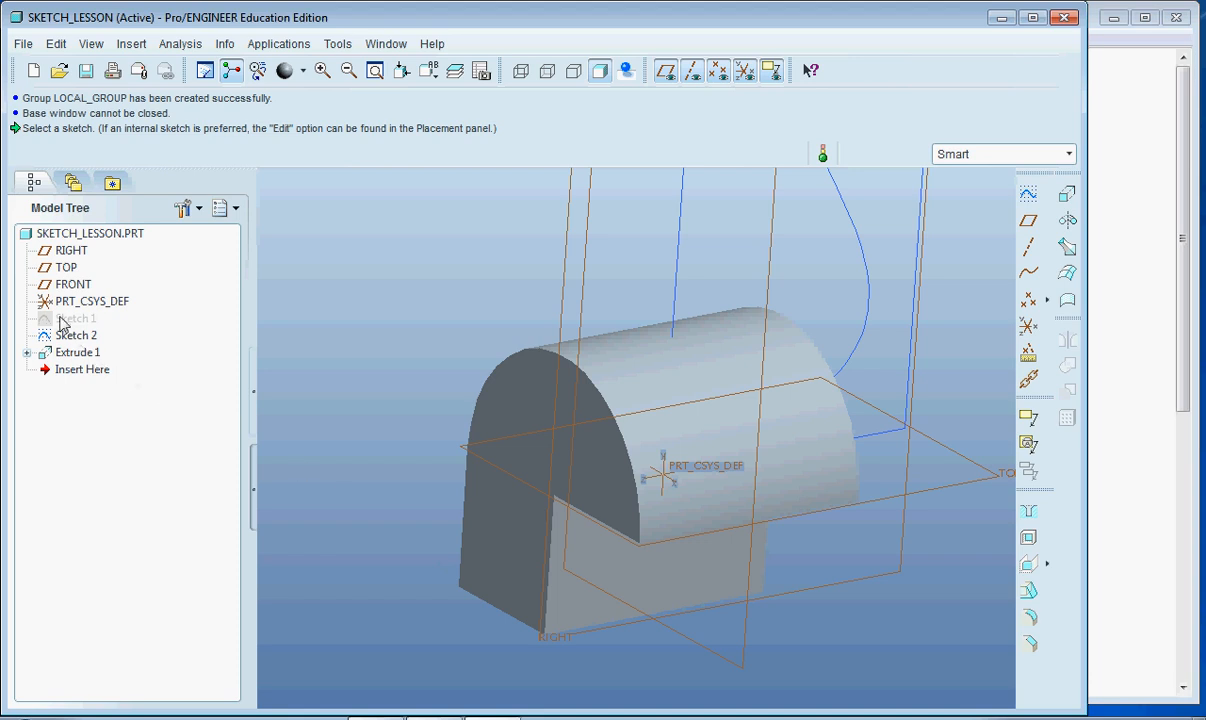
click(72, 318)
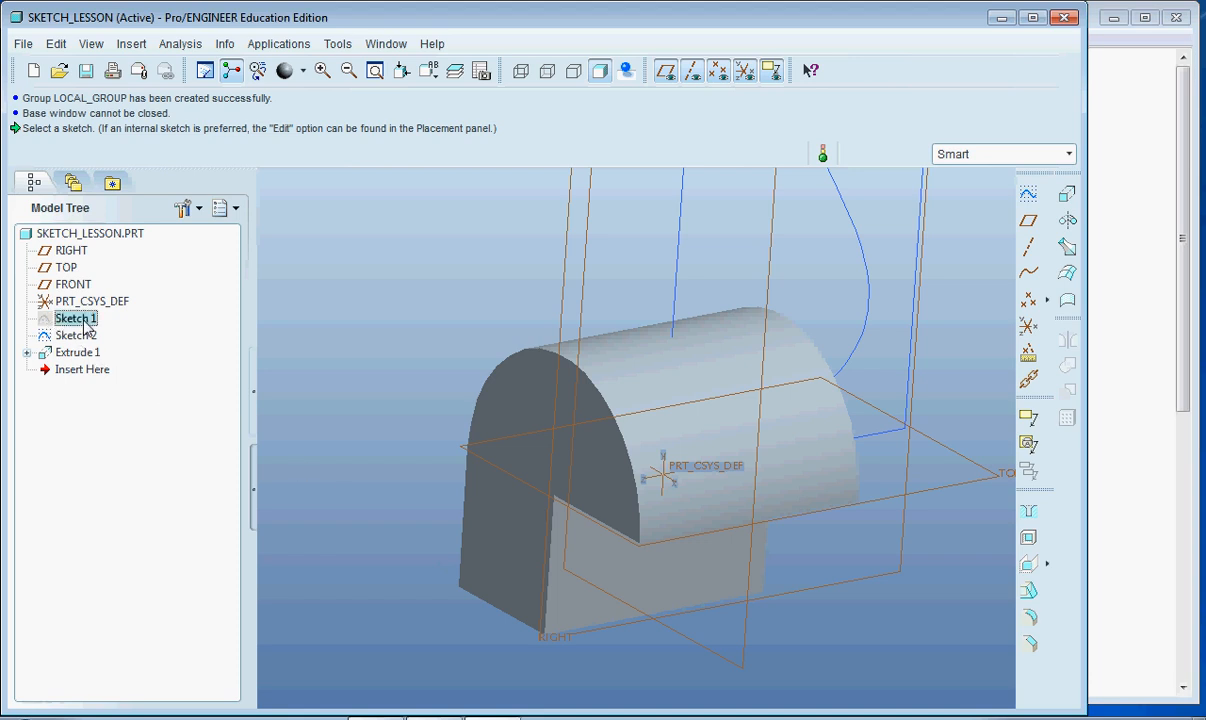
click(76, 318)
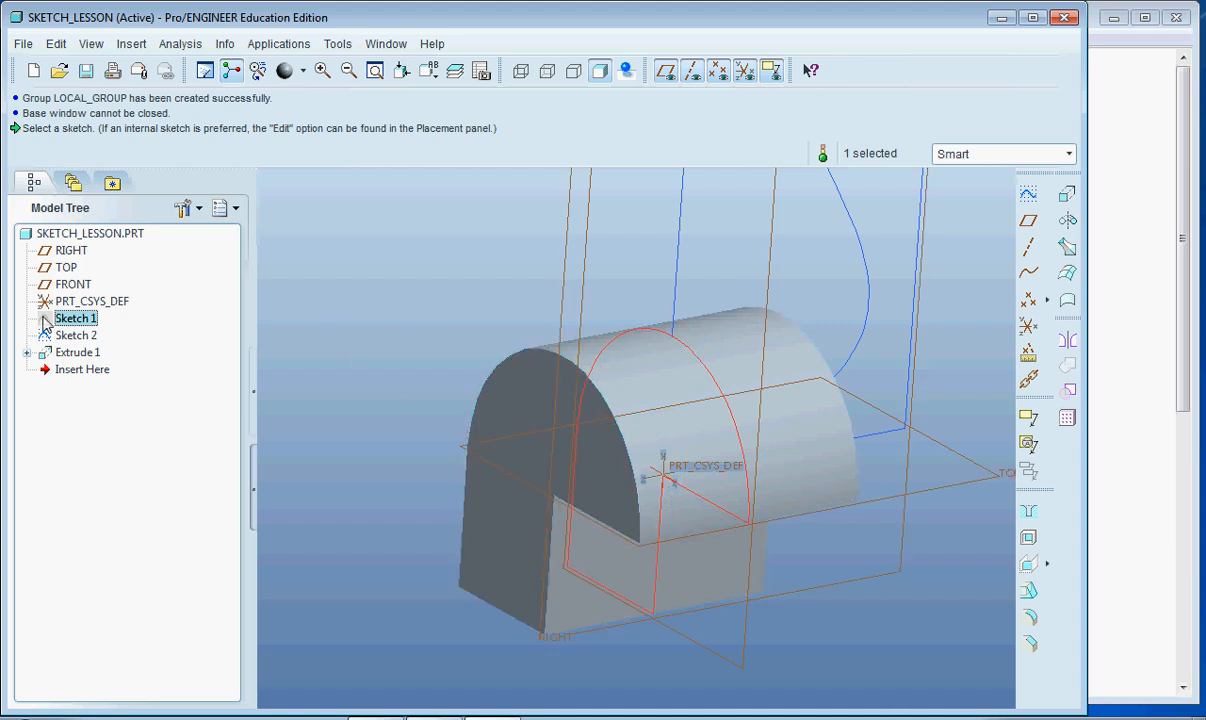
click(78, 352)
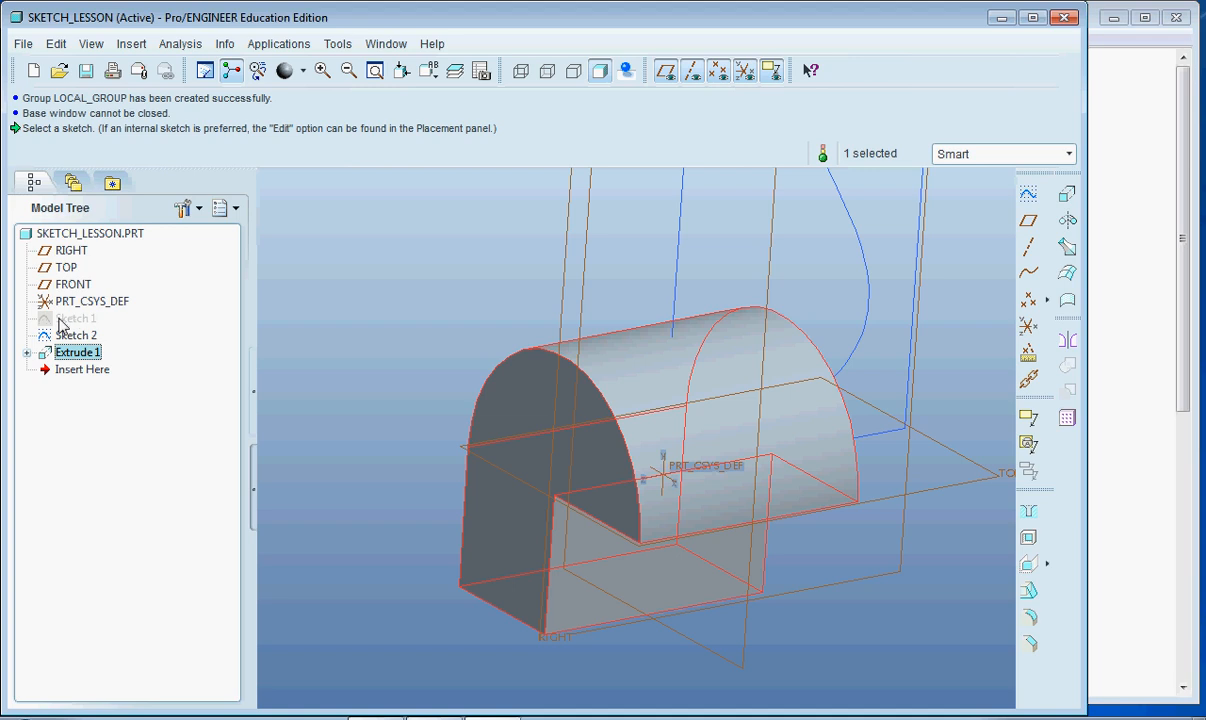
click(72, 318)
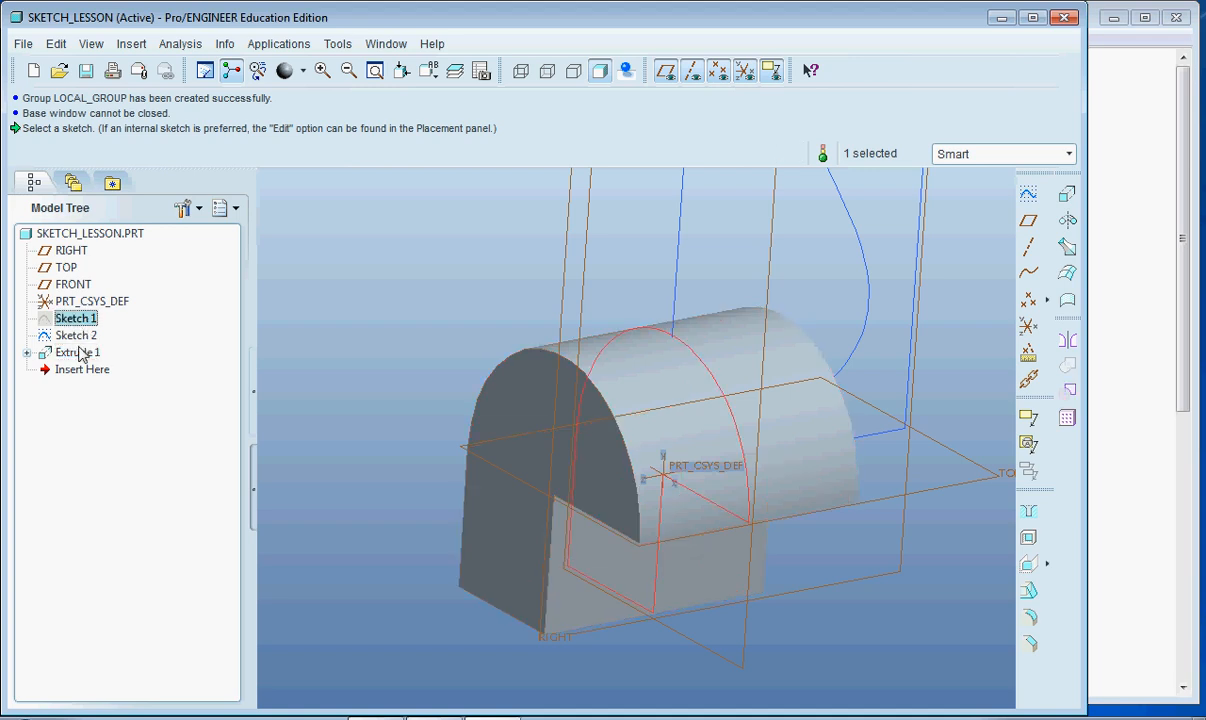
click(76, 352)
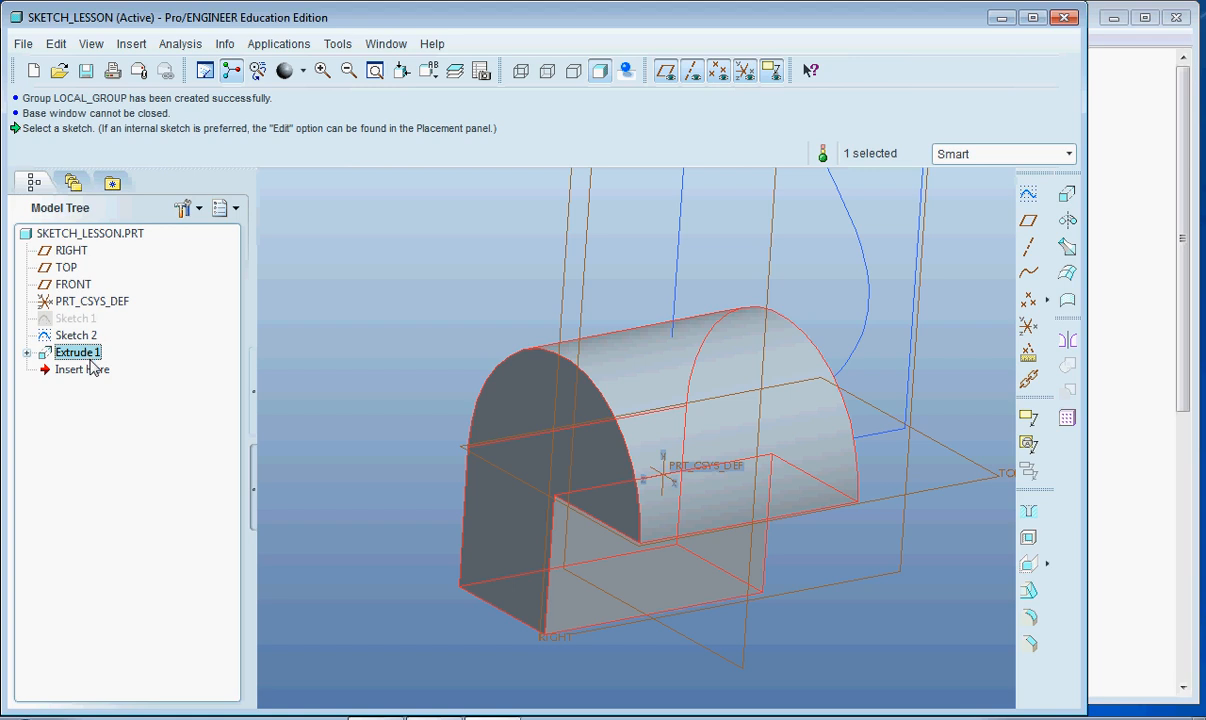
mouse_move(108, 362)
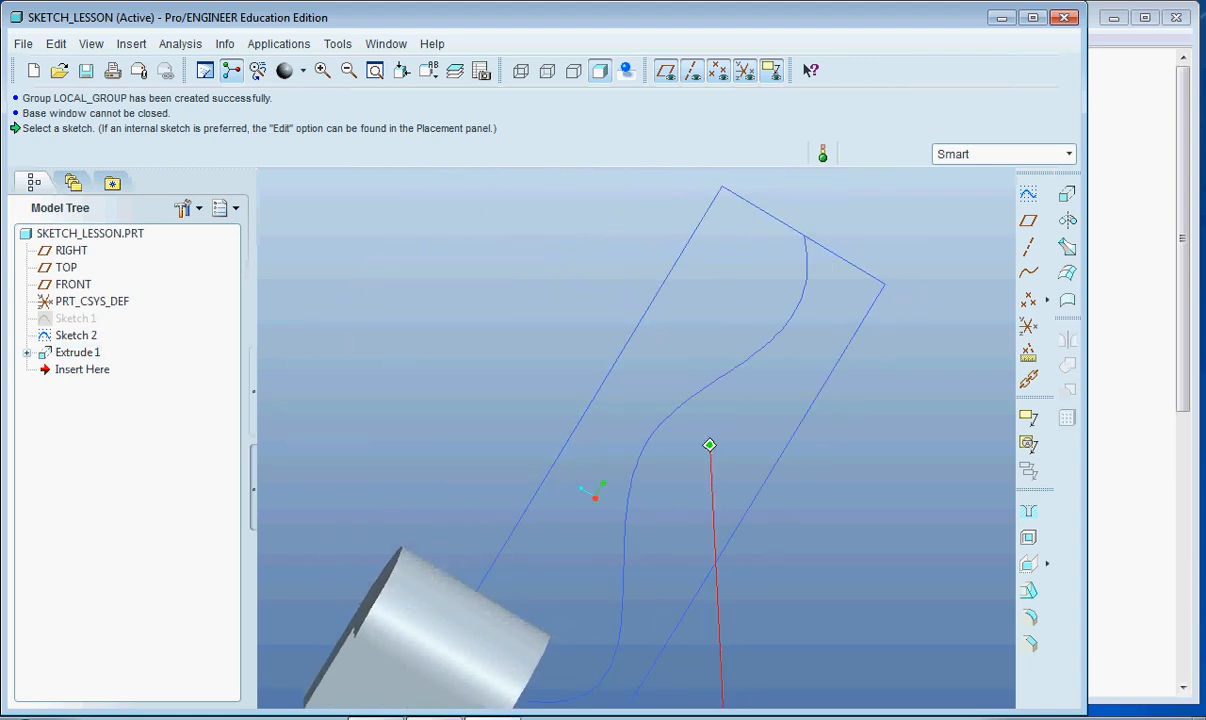
- Select Sketch 2 and cancel its extrusion so no feature is kept
click(76, 336)
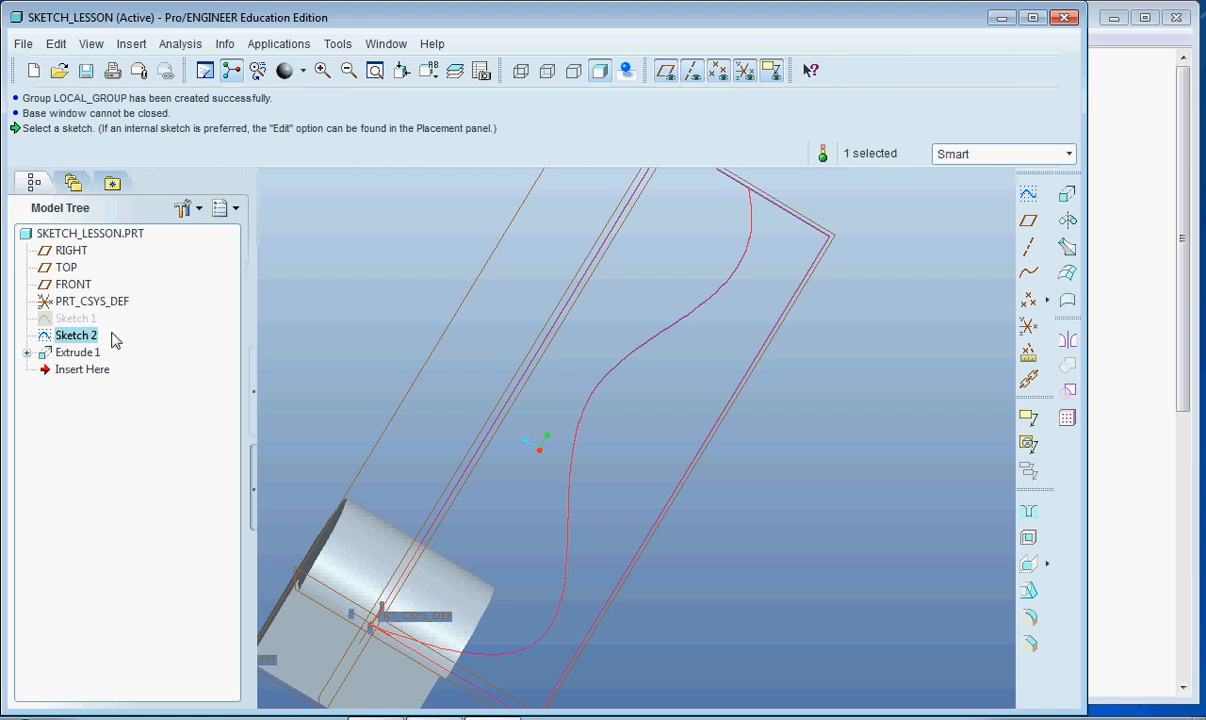
mouse_move(1084, 210)
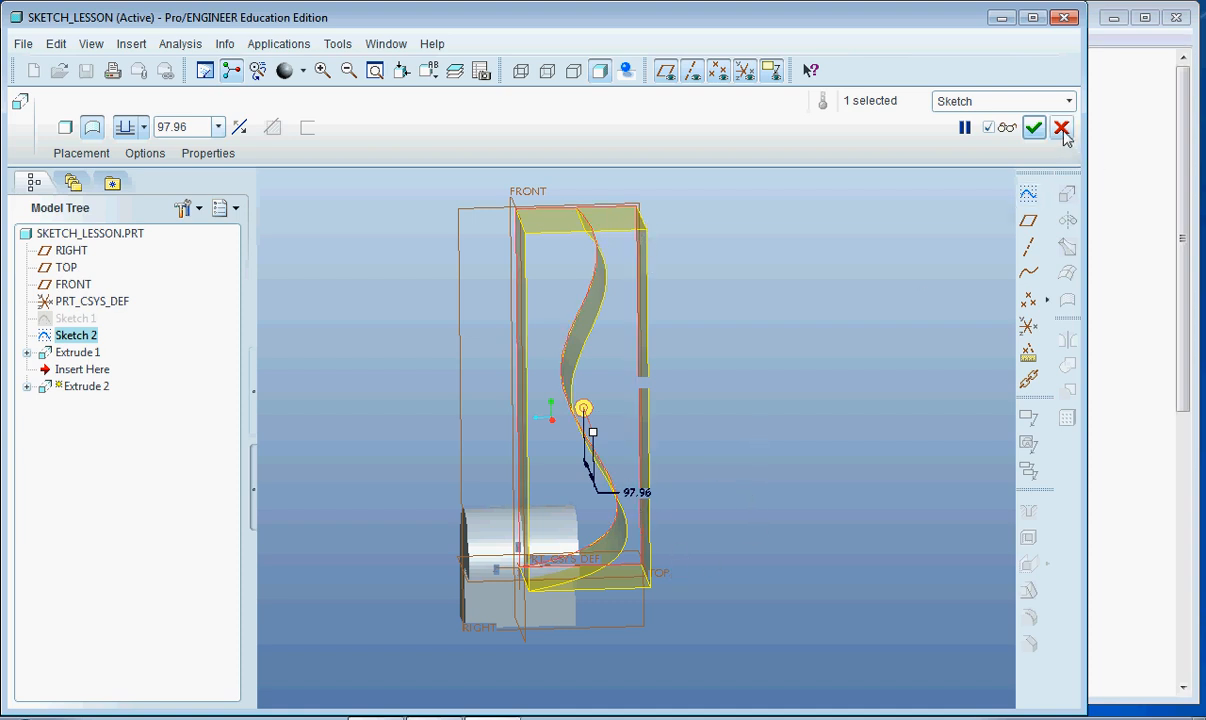
mouse_move(1064, 128)
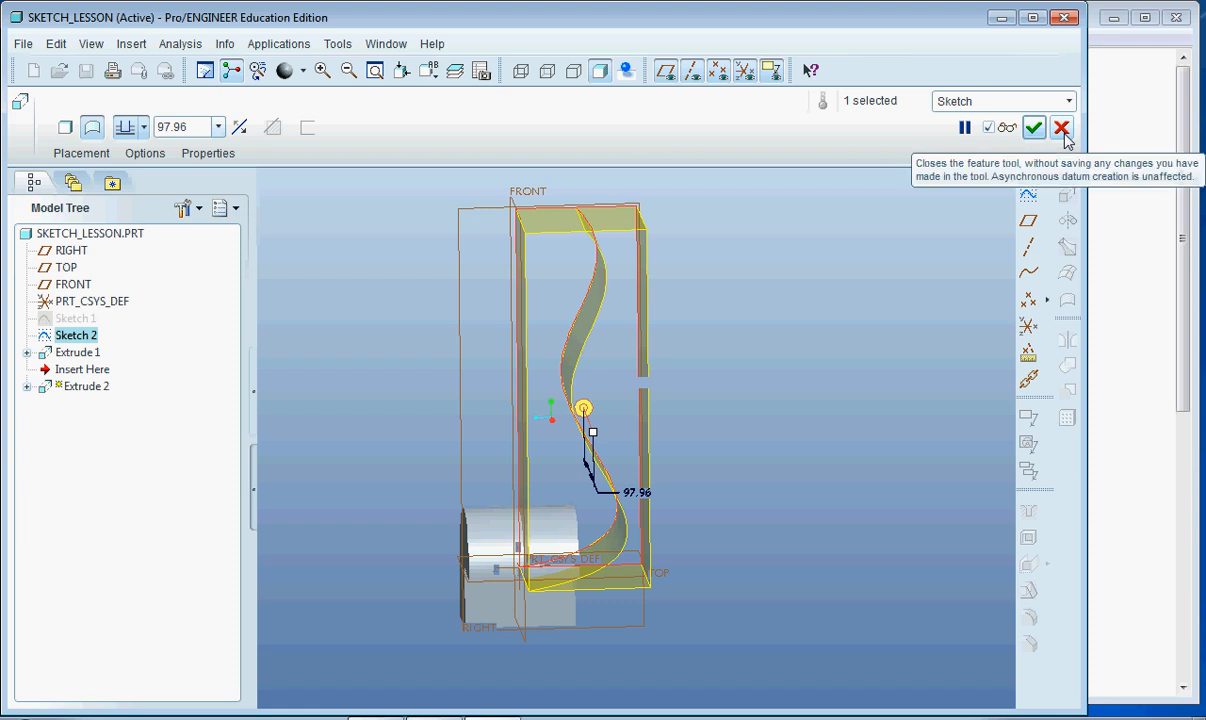
click(1062, 126)
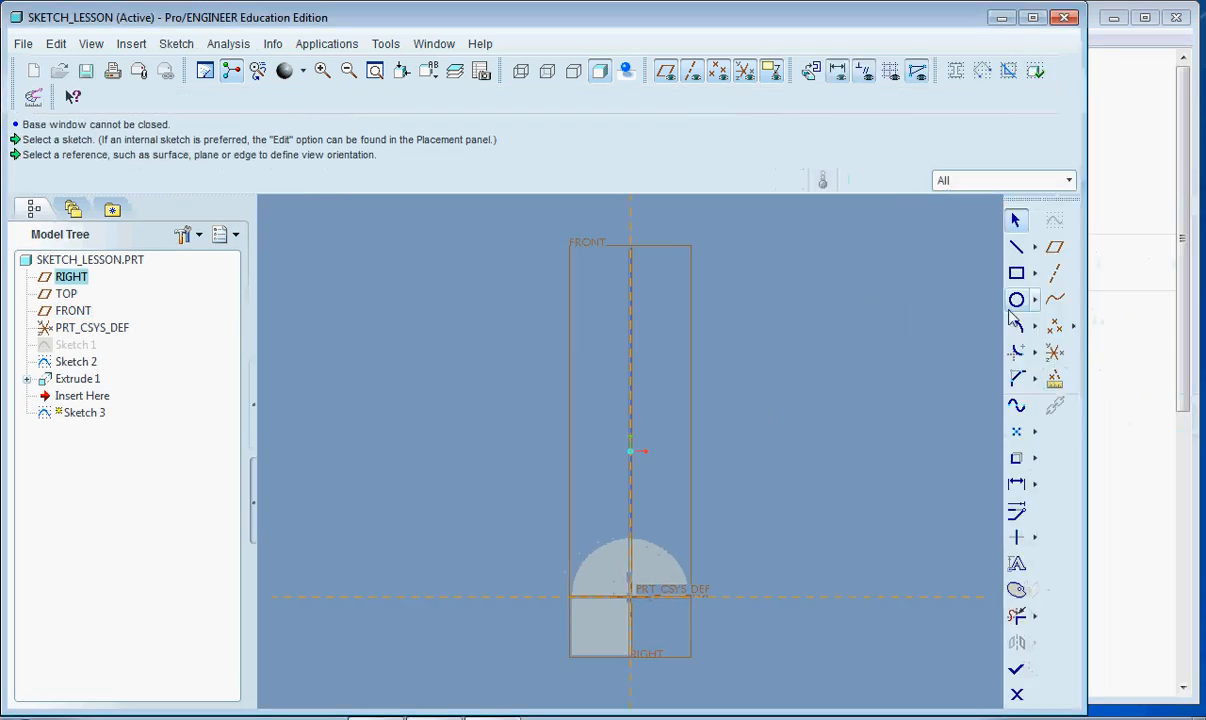
- Draw a circle near the plane's top right in Sketch 3, then switch to the Rectangle tool
click(1016, 300)
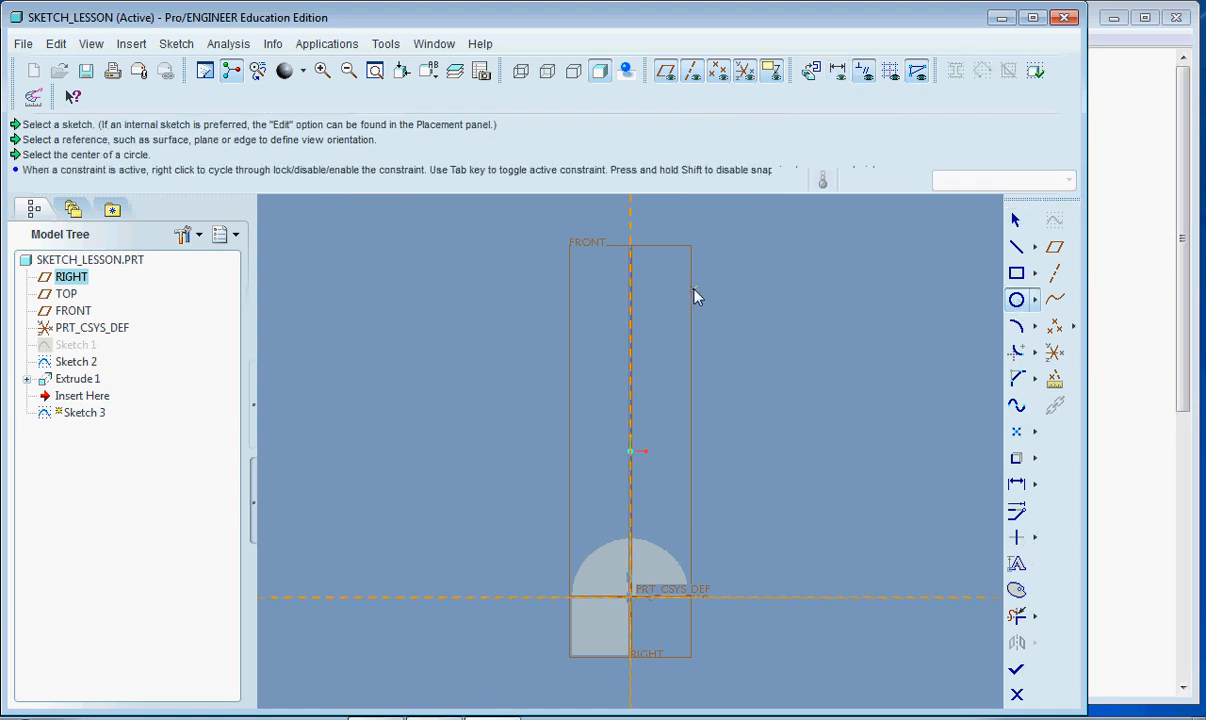
click(692, 290)
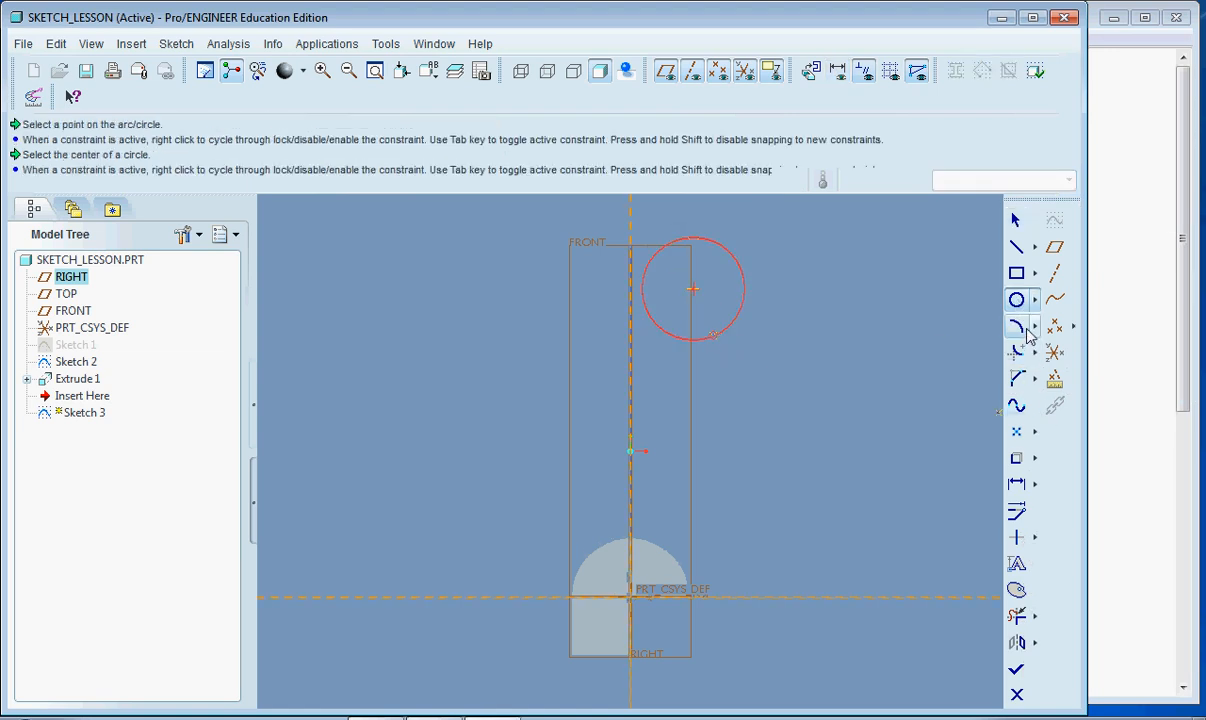
click(1016, 272)
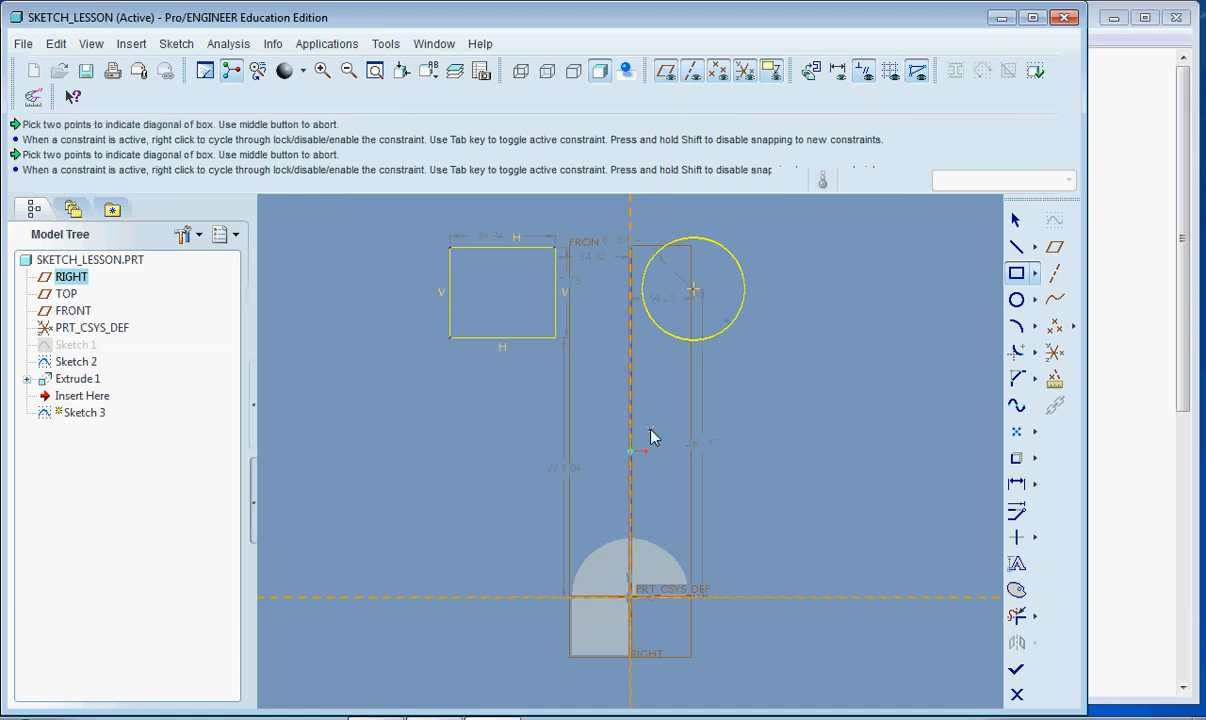
click(1016, 324)
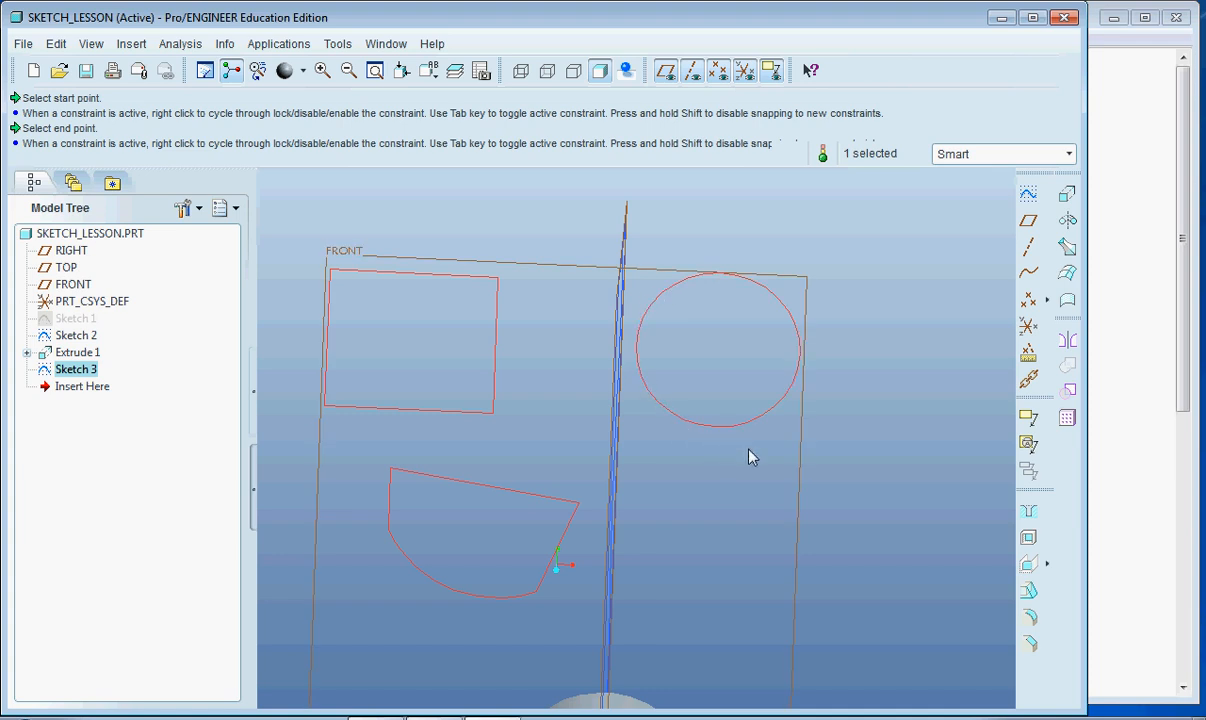
mouse_move(658, 248)
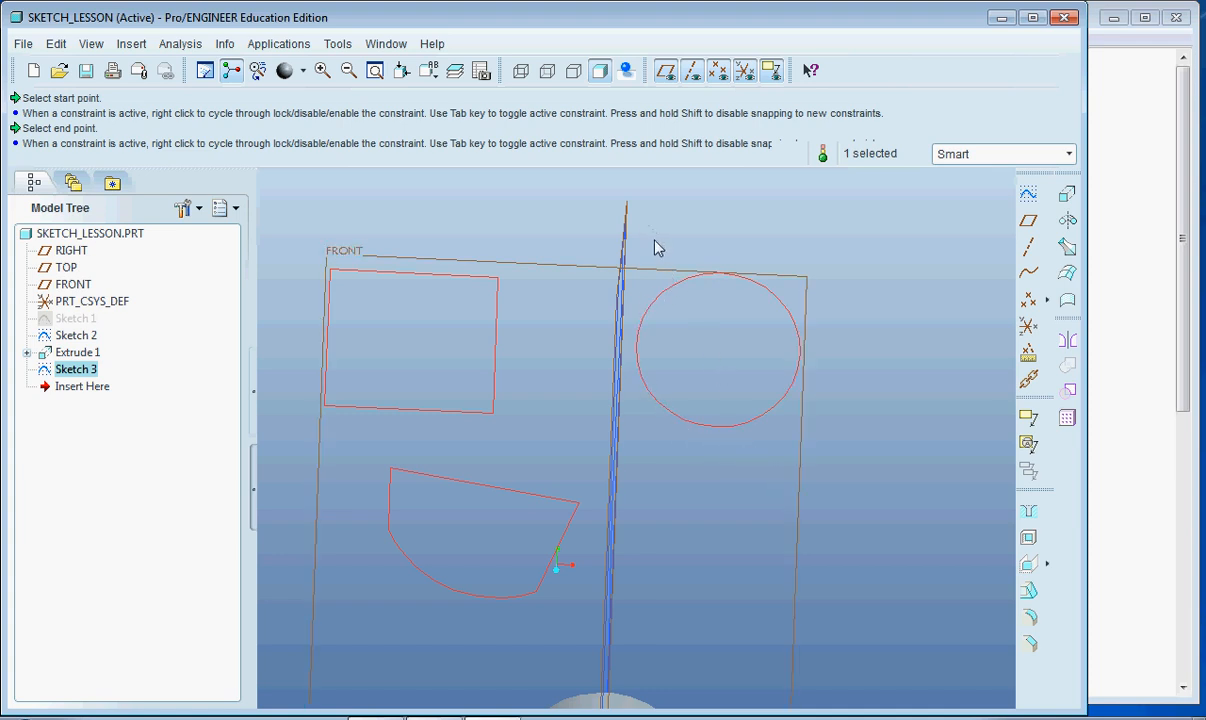
mouse_move(884, 520)
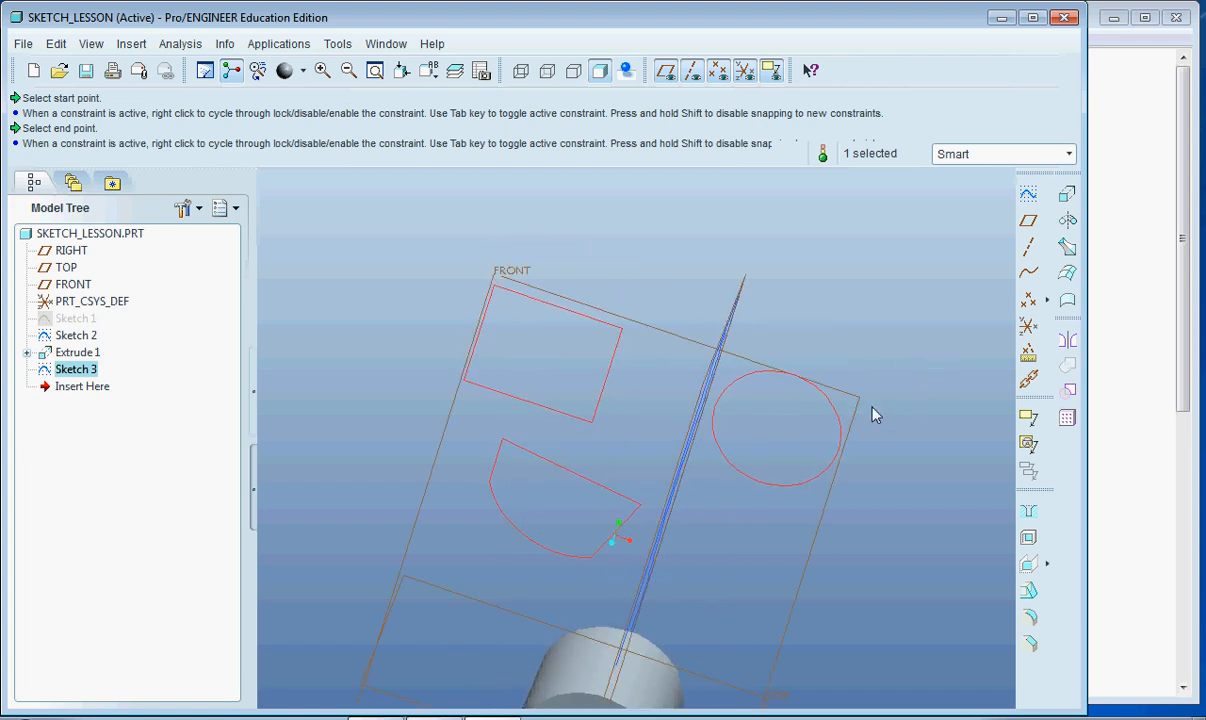
mouse_move(572, 336)
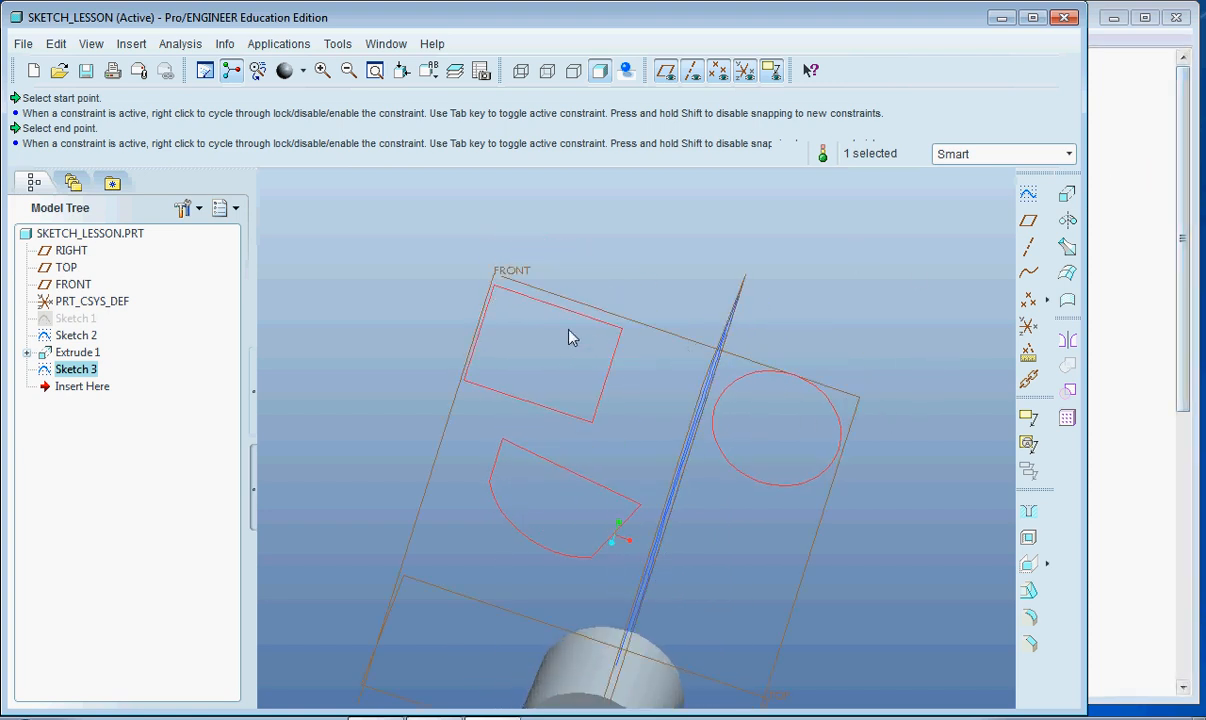
mouse_move(476, 472)
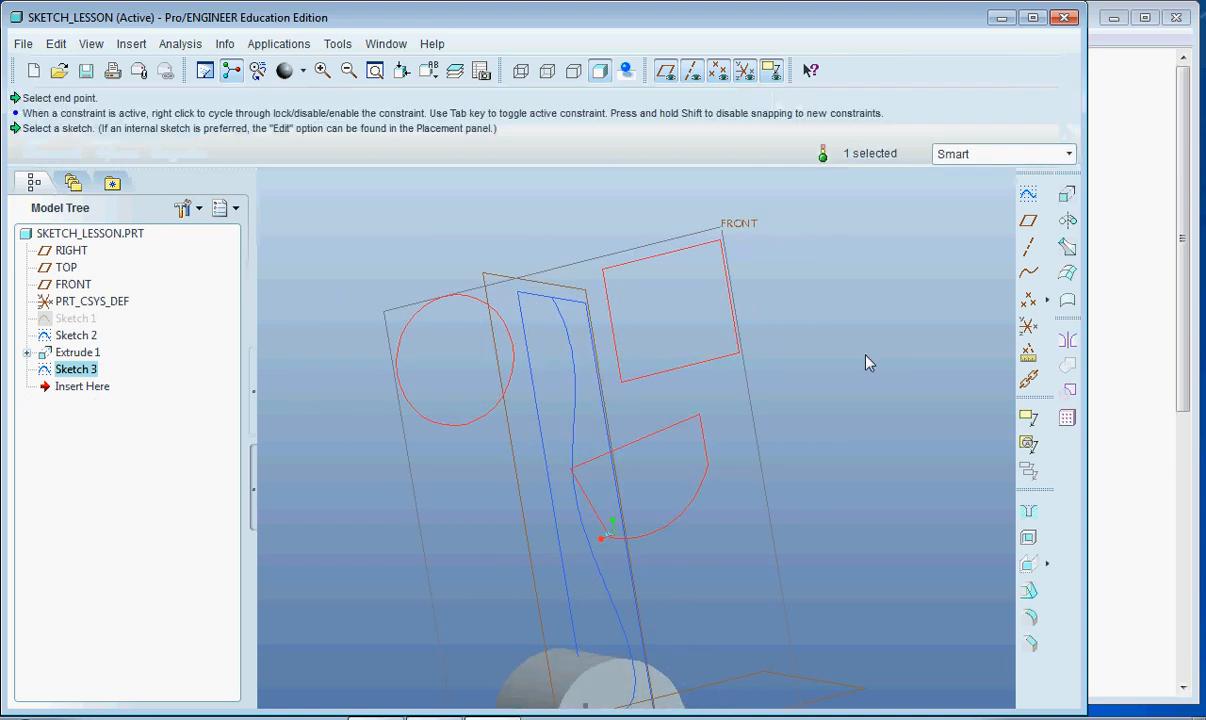
- Bring up the right-click editing options for the finished Sketch 3
right_click(76, 368)
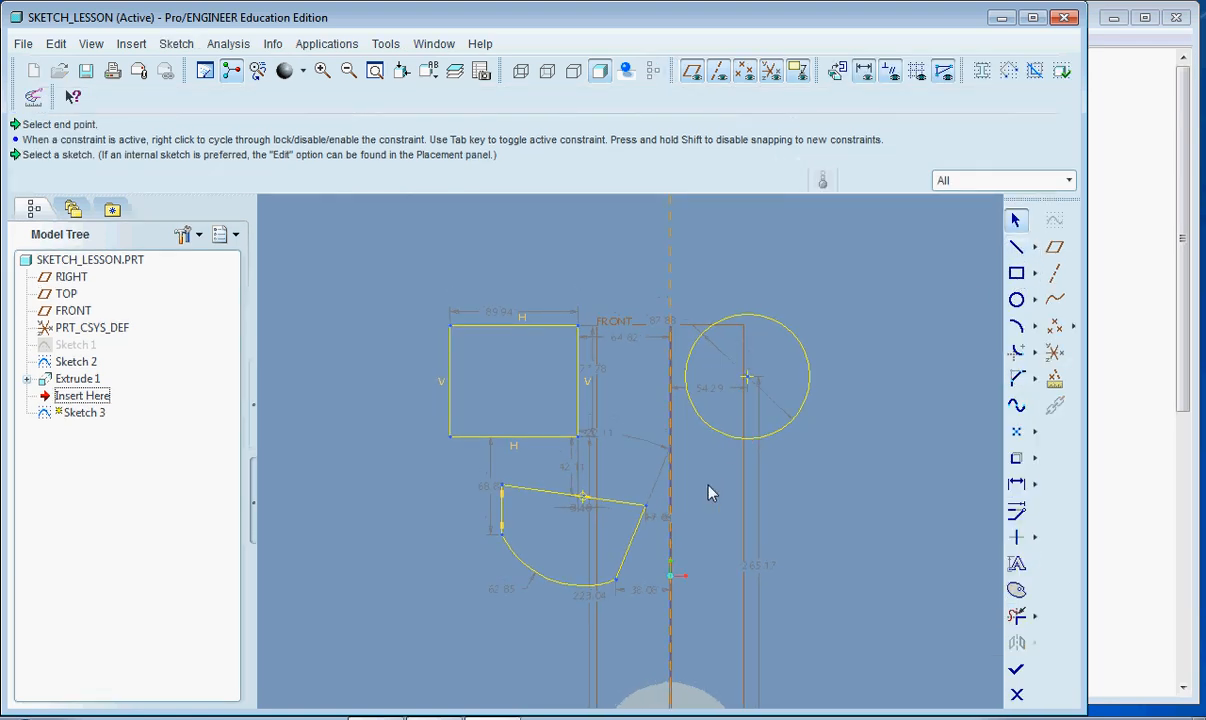
- Reopen Sketch 3 for editing to add a triangular outline crossing the circle
click(1014, 246)
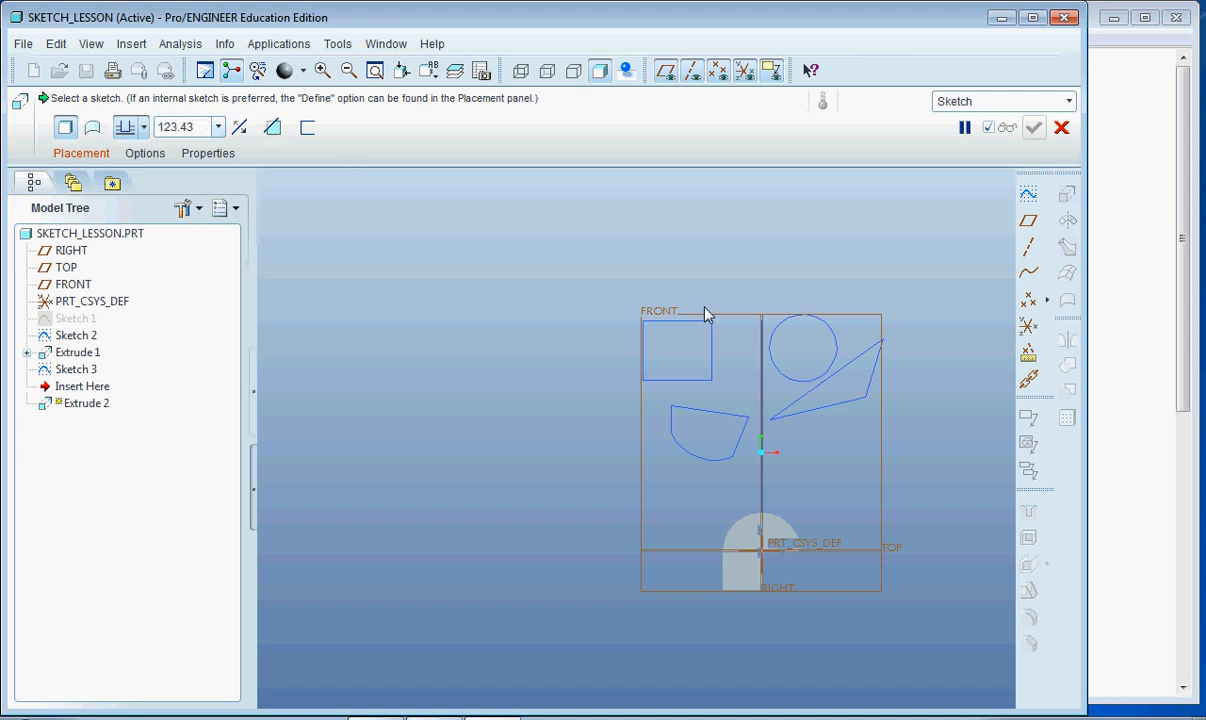
mouse_move(792, 444)
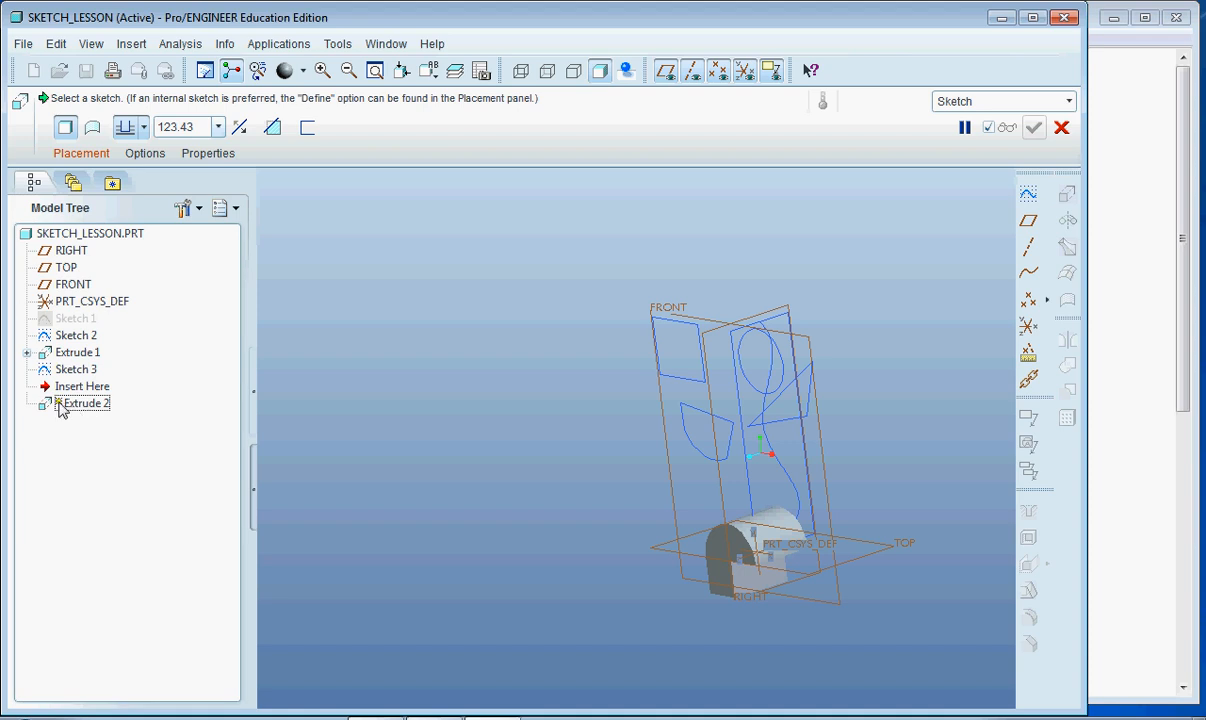
mouse_move(562, 408)
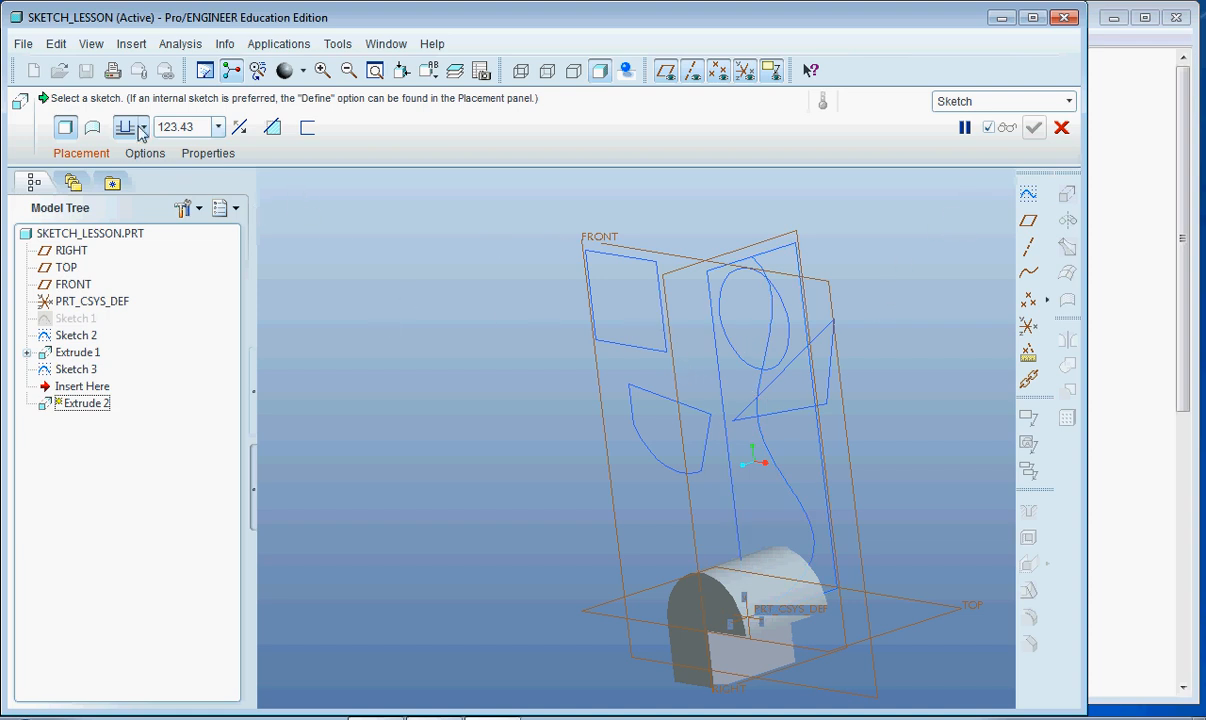
- Choose the depth definition option for the Extrude 2 preview of Sketch 3
click(76, 368)
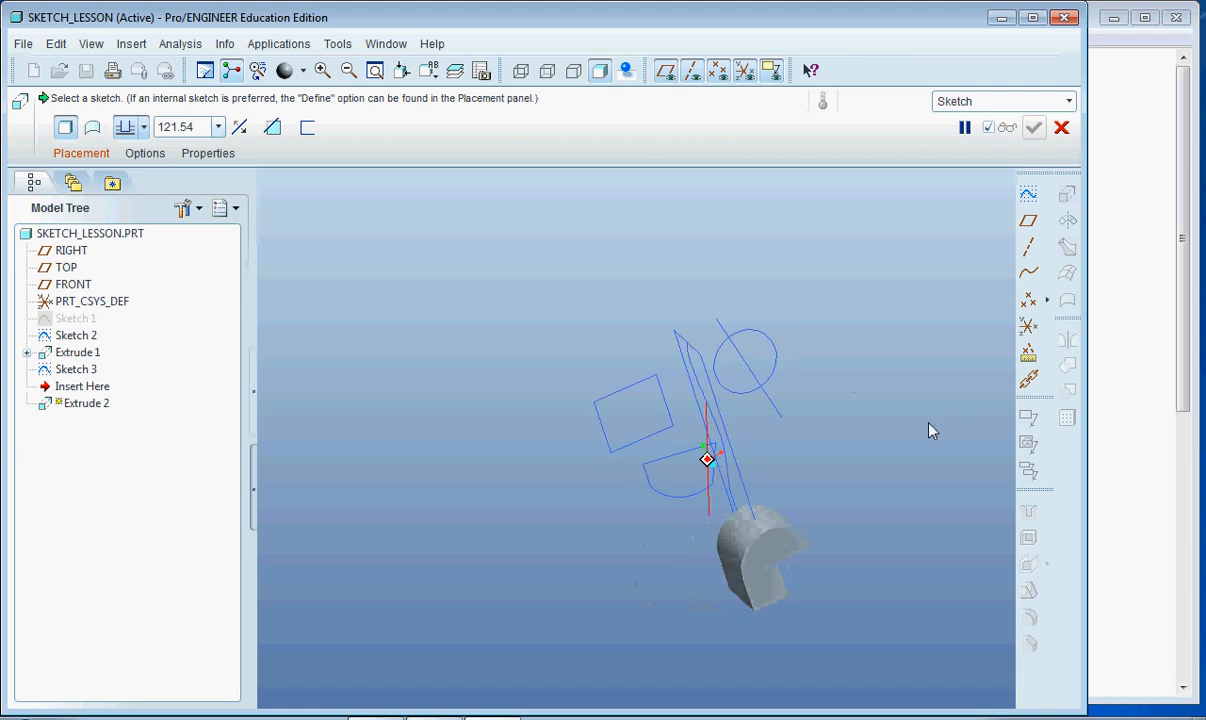
- Zoom in on the Sketch 3 outlines in the Extrude preview
drag(930, 430, 720, 290)
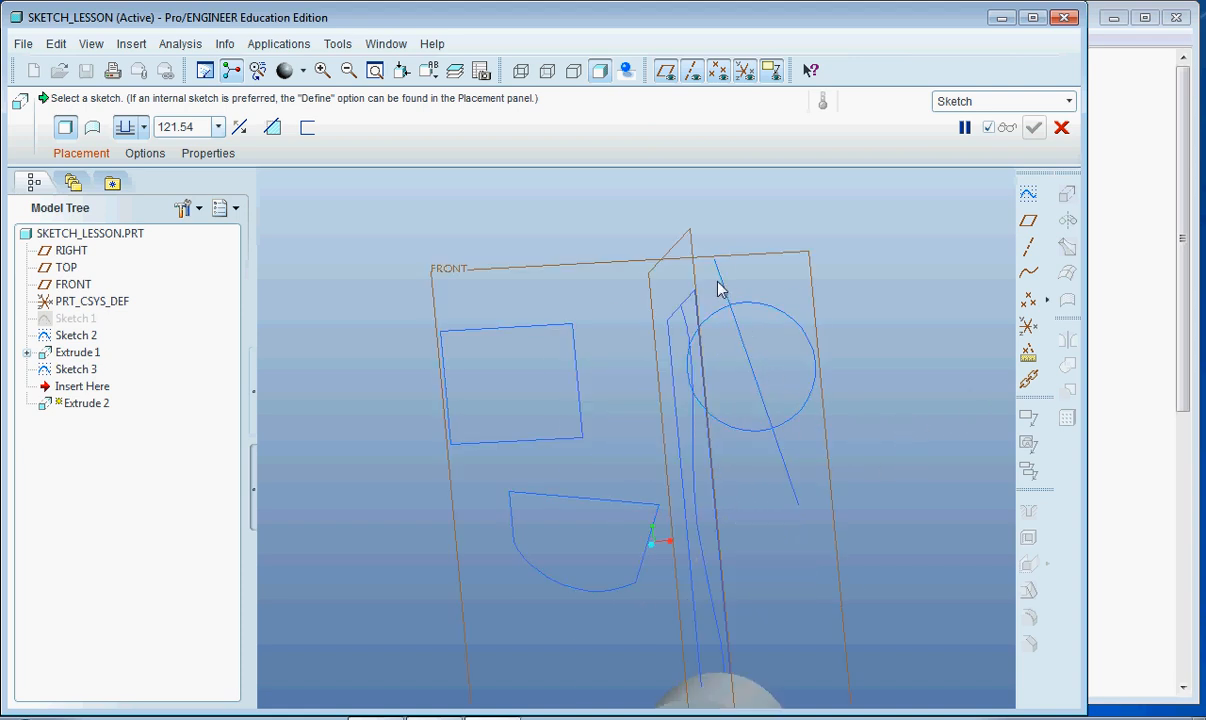
mouse_move(610, 250)
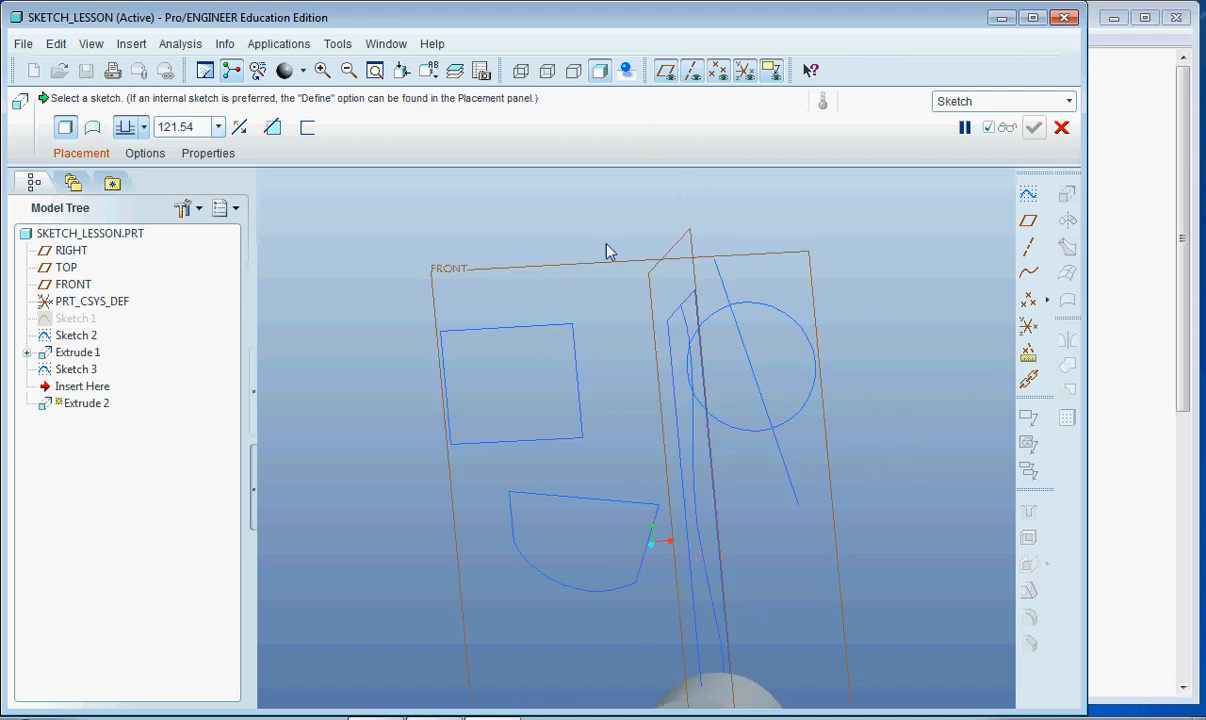
mouse_move(744, 328)
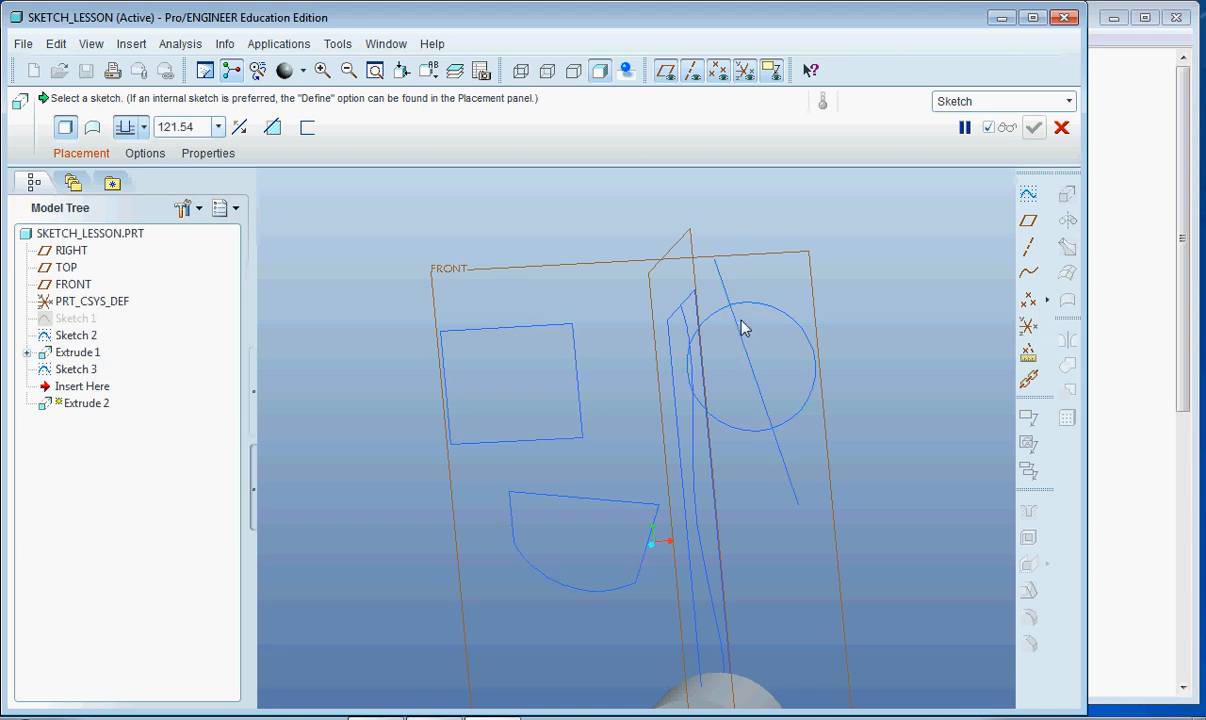
mouse_move(800, 308)
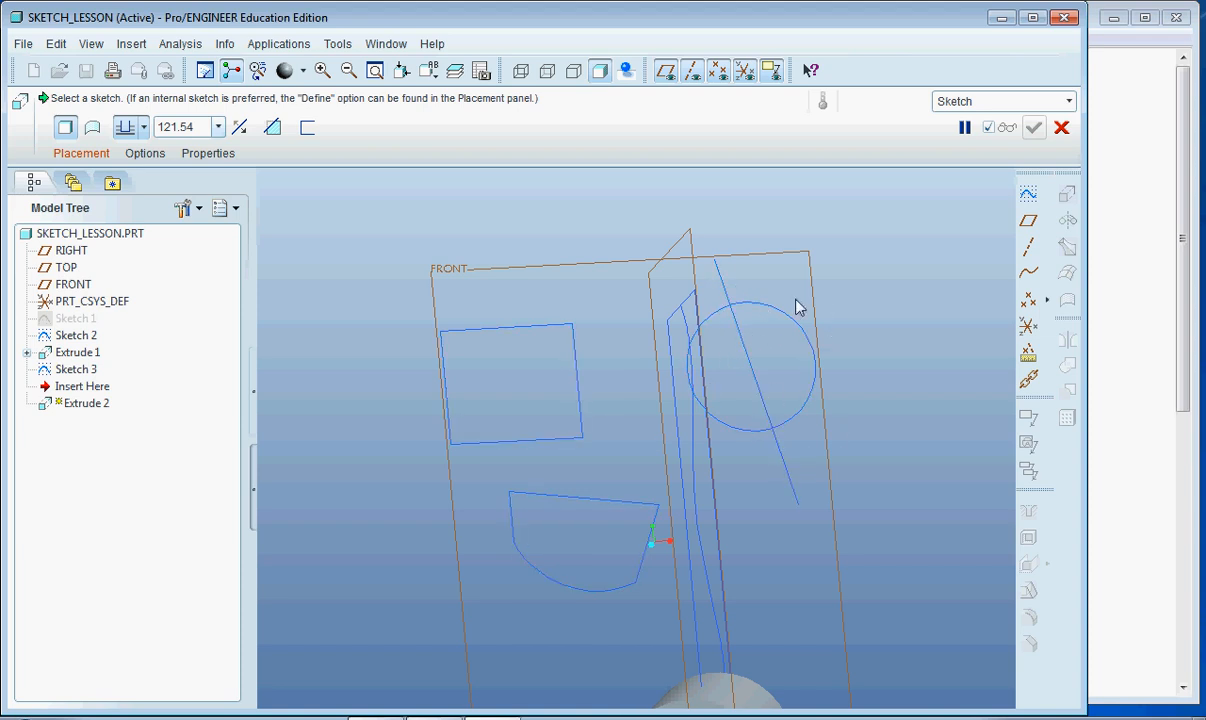
mouse_move(720, 304)
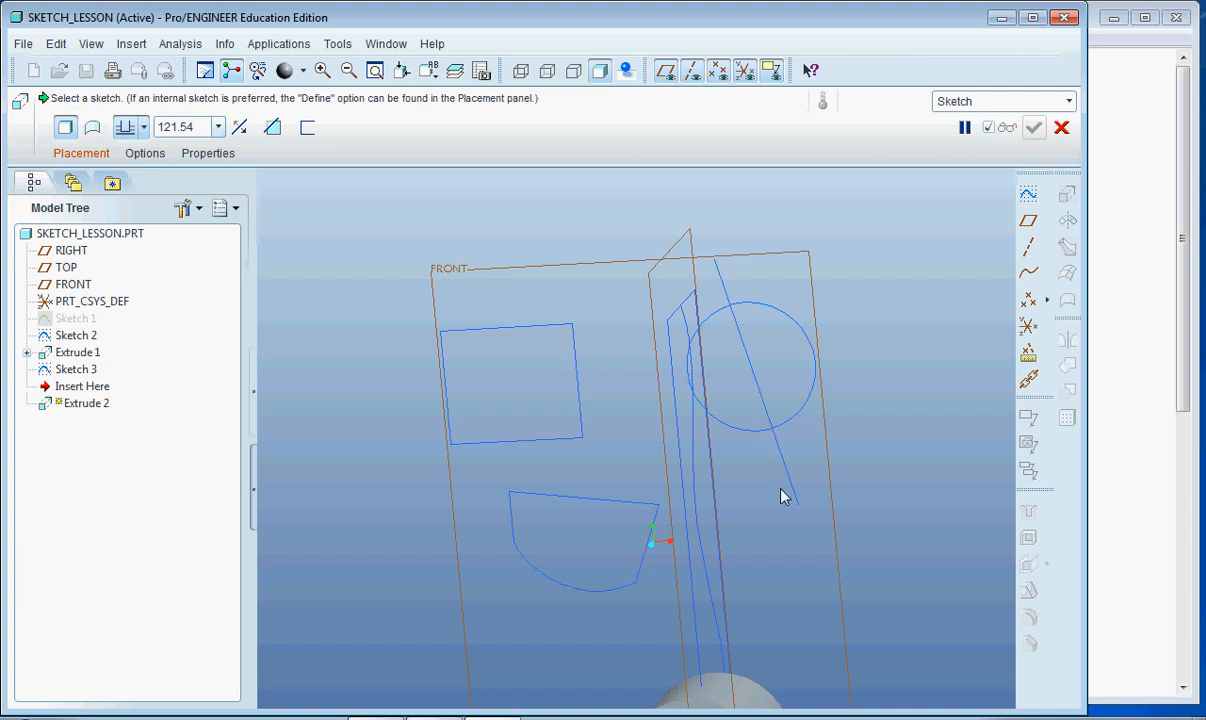
mouse_move(1152, 108)
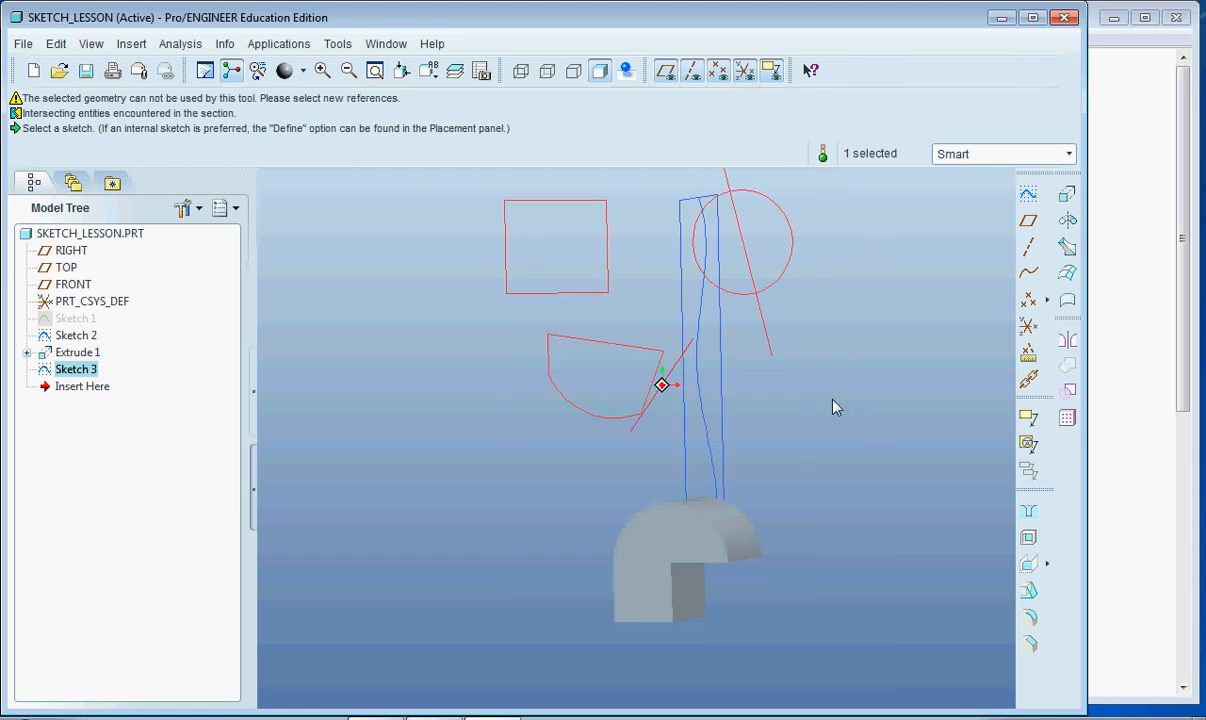
drag(836, 408, 716, 442)
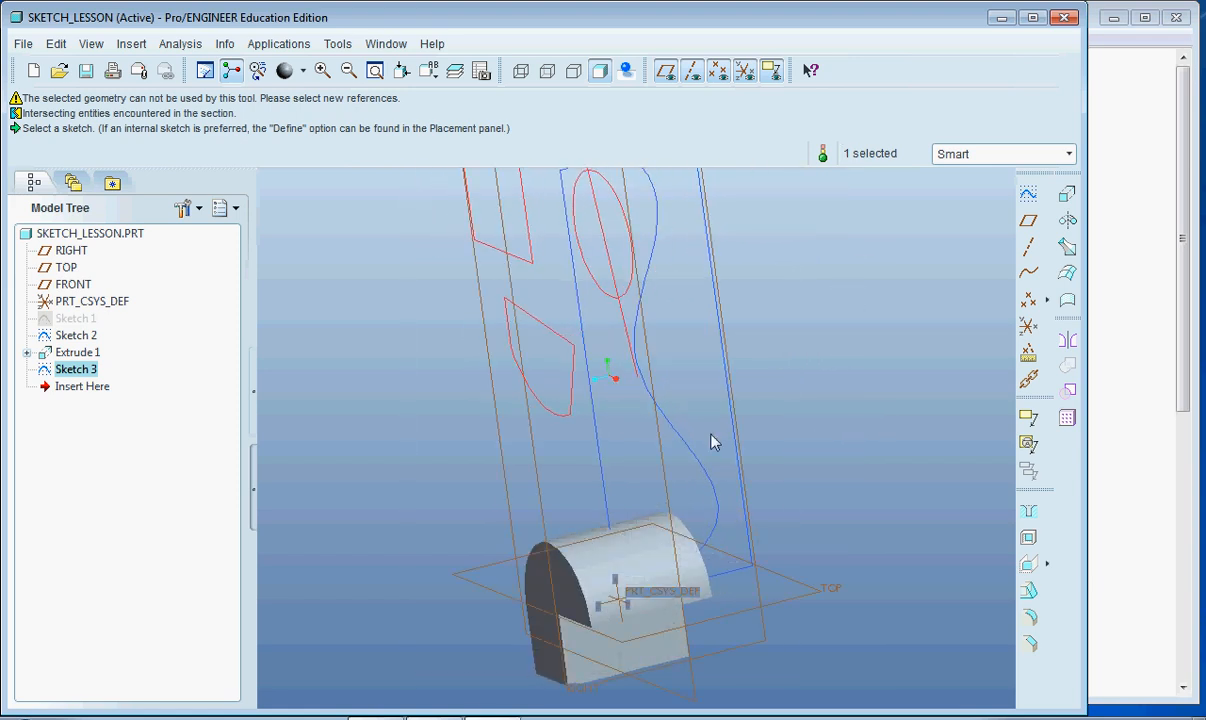